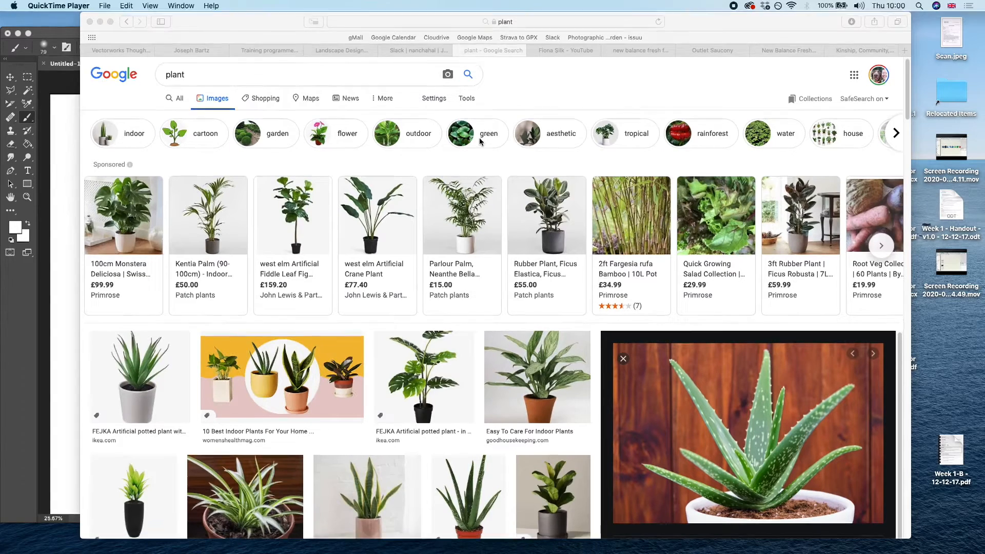
- Find the aloe photo in the Google Images results and bring up its options
scroll("down", 3)
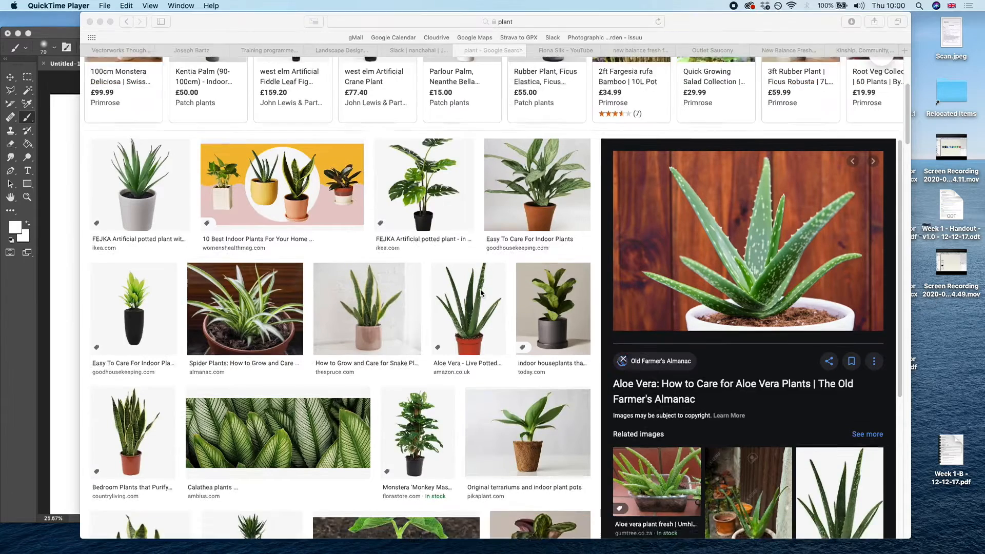
scroll("down", 3)
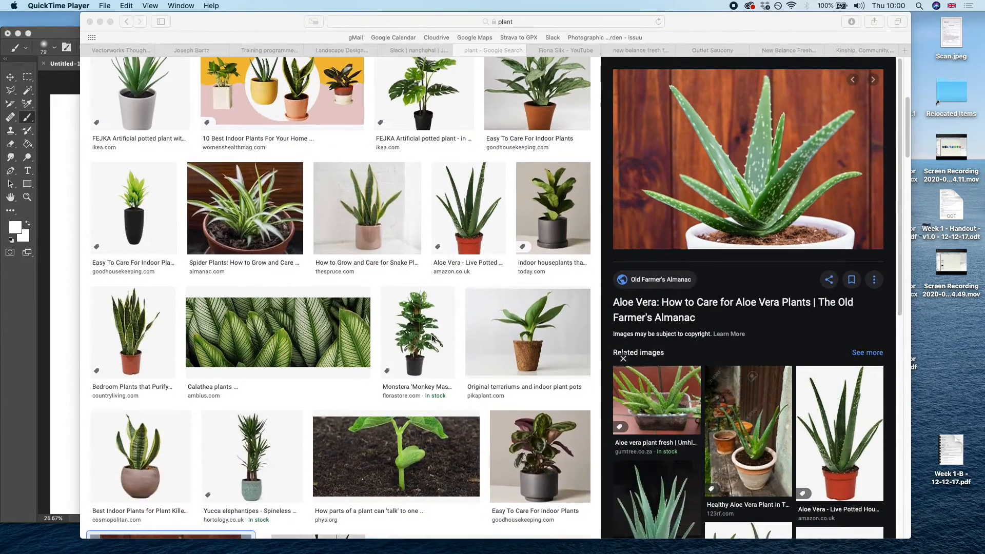
mouse_move(565, 308)
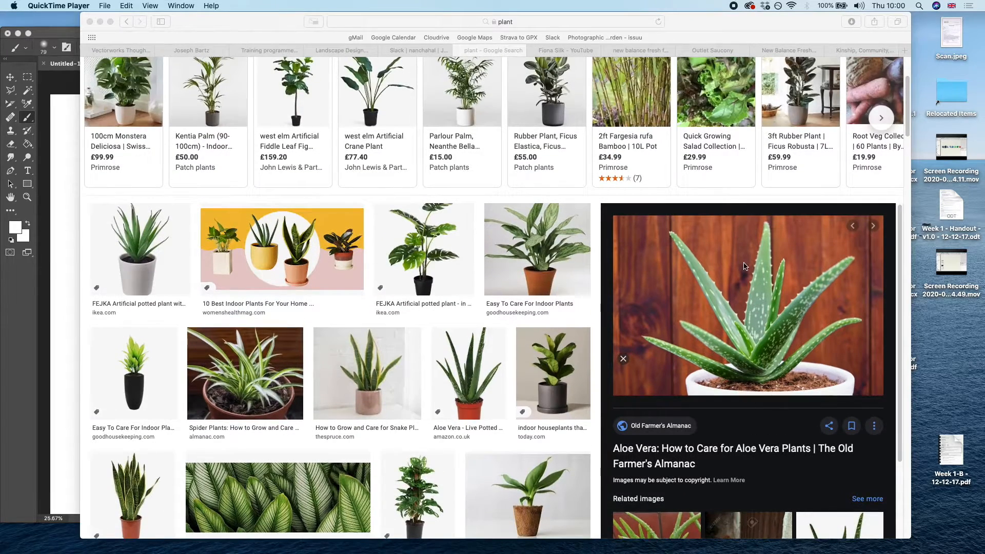
right_click(745, 266)
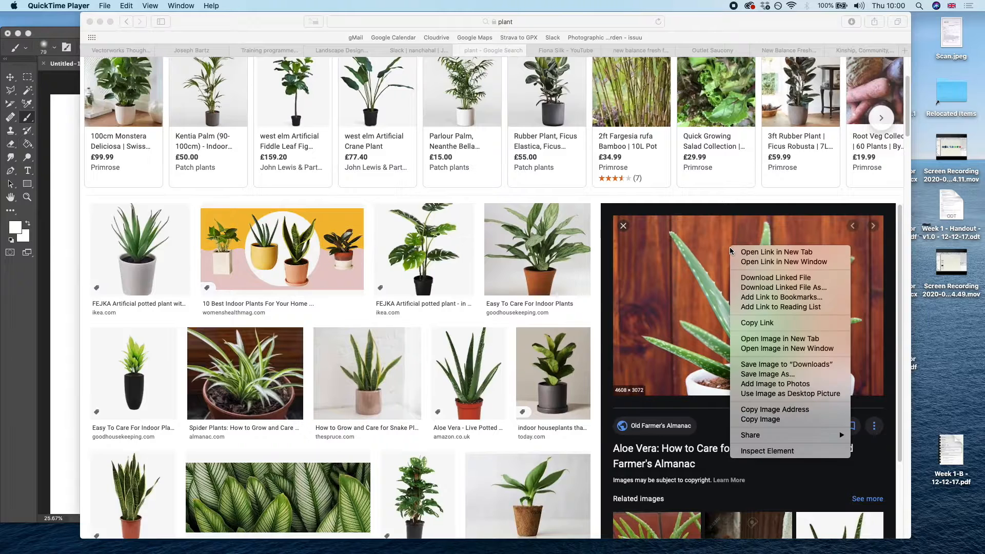
left_click(635, 264)
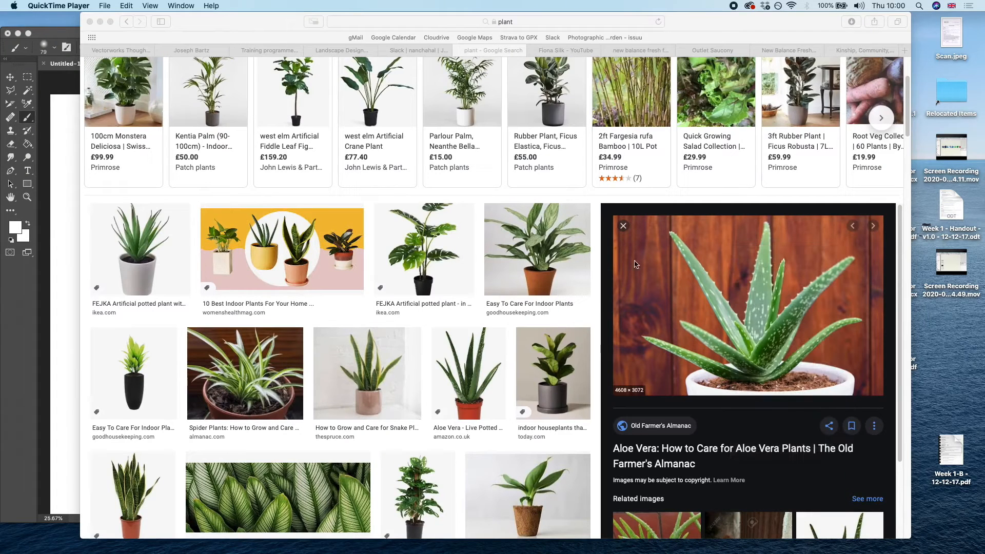
mouse_move(696, 247)
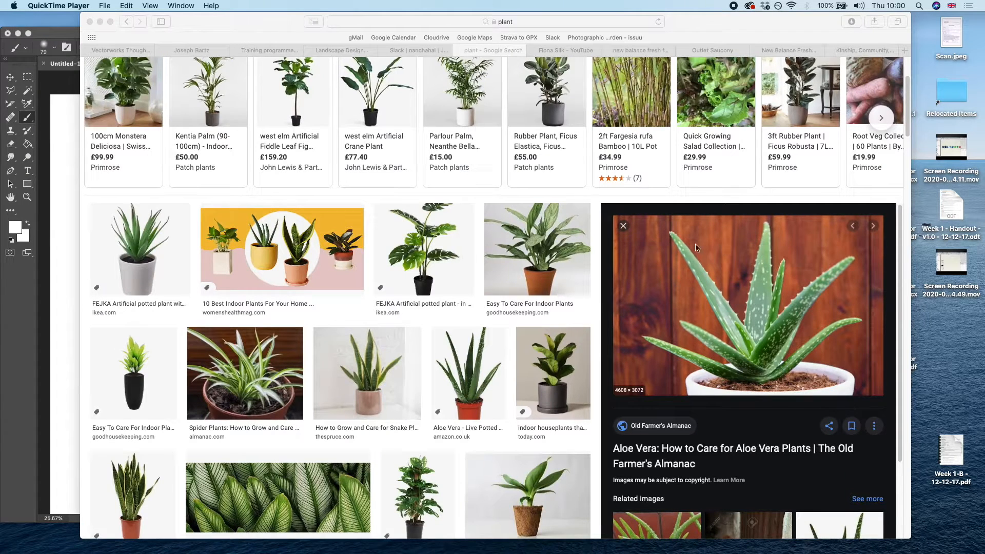
mouse_move(828, 300)
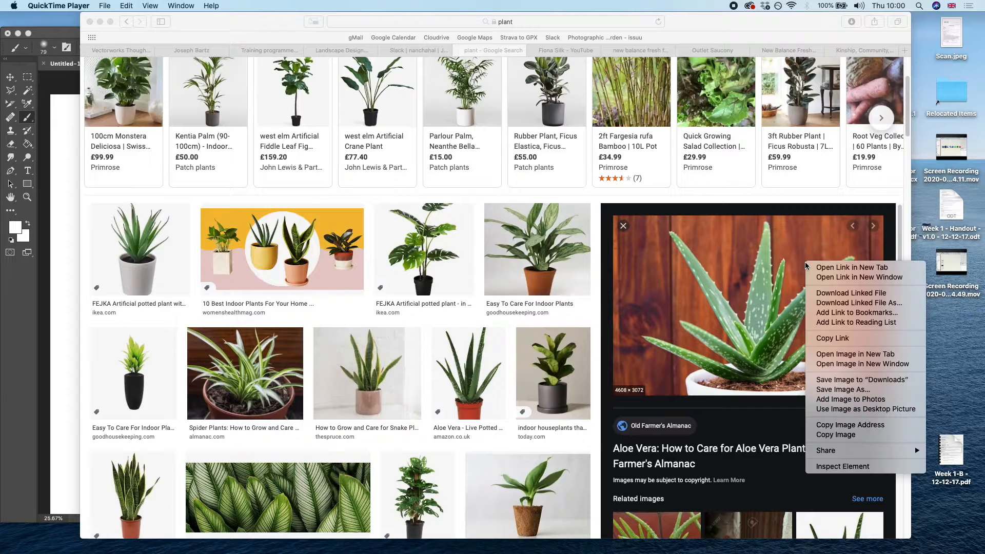
- Open the Old Farmer's Almanac aloe article in a new tab and copy its aloe photo, then switch apps
left_click(707, 438)
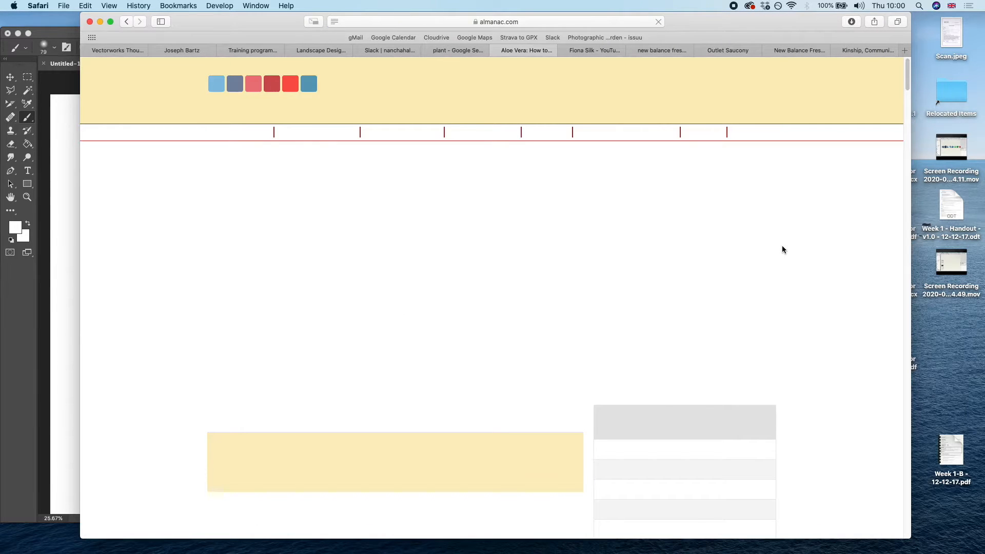
right_click(392, 292)
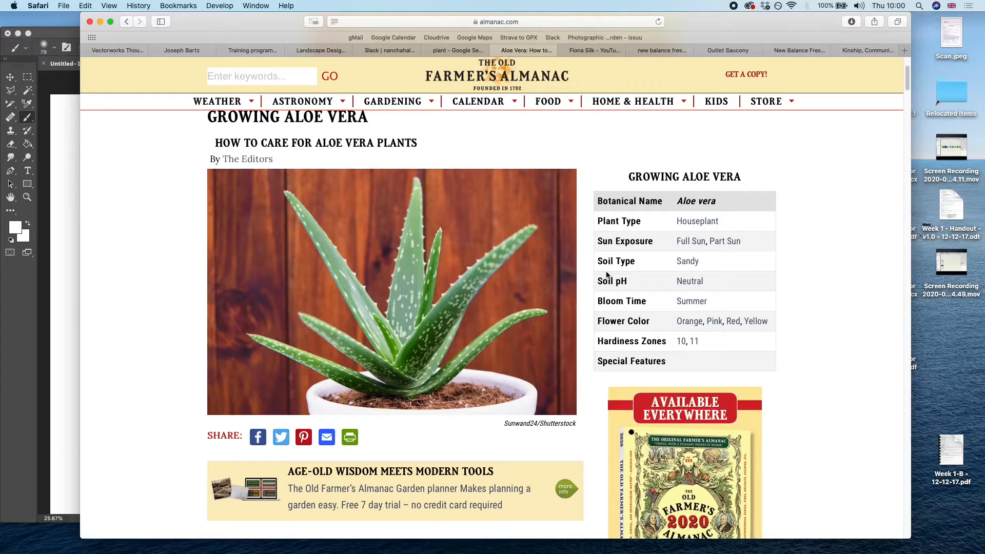
key("cmd+tab")
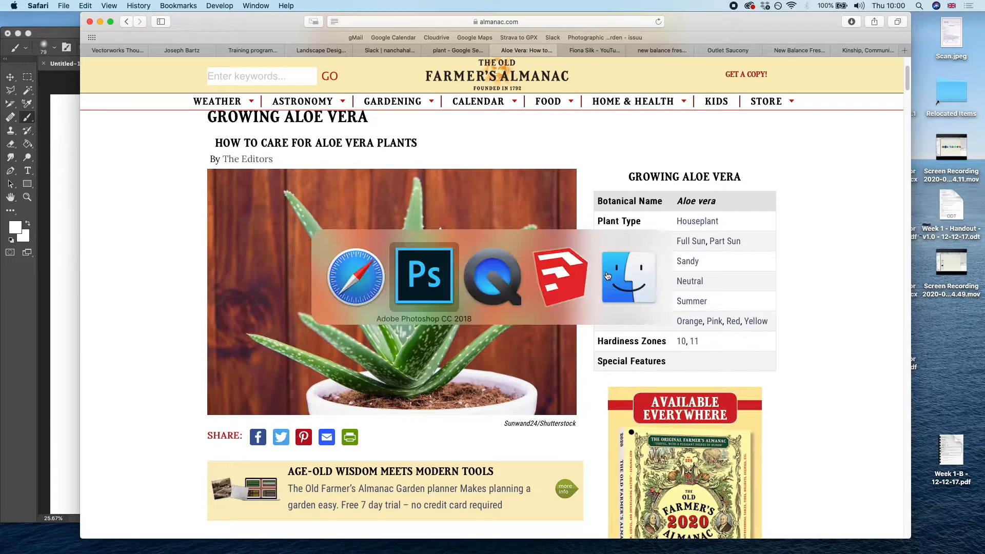
- Paste the aloe photo into Photoshop, marquee-select it and crop the canvas via the Help 'crop' search
left_click(424, 276)
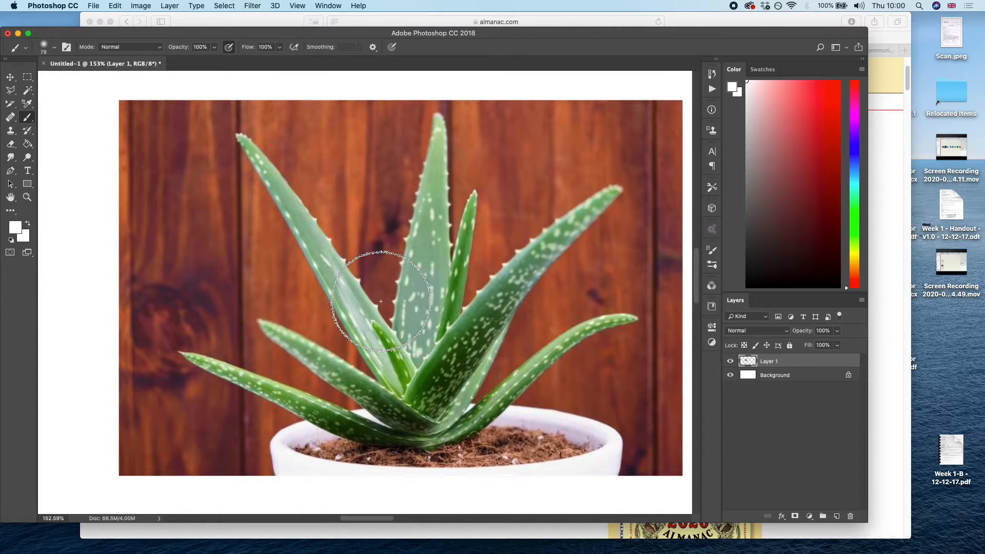
left_click(762, 69)
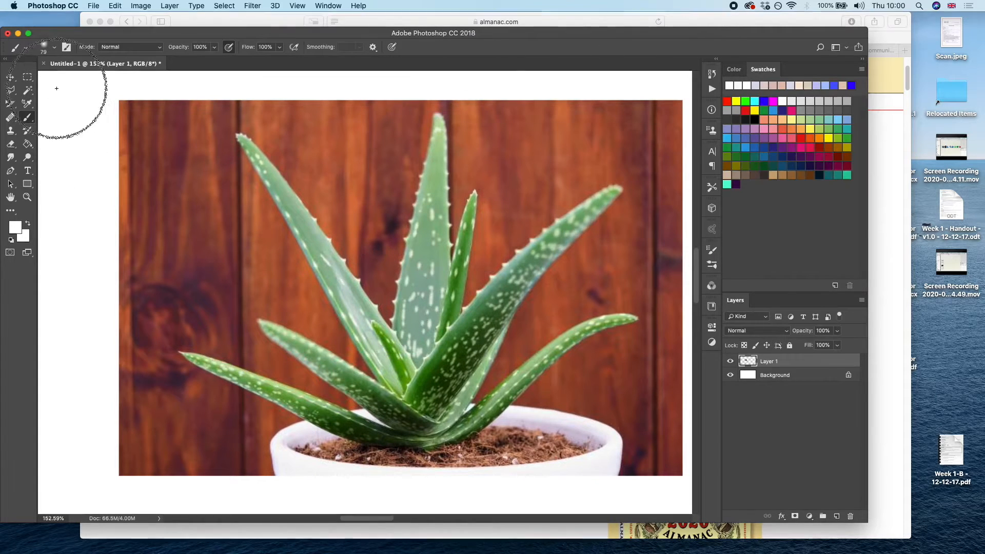
left_click_drag(119, 103, 591, 345)
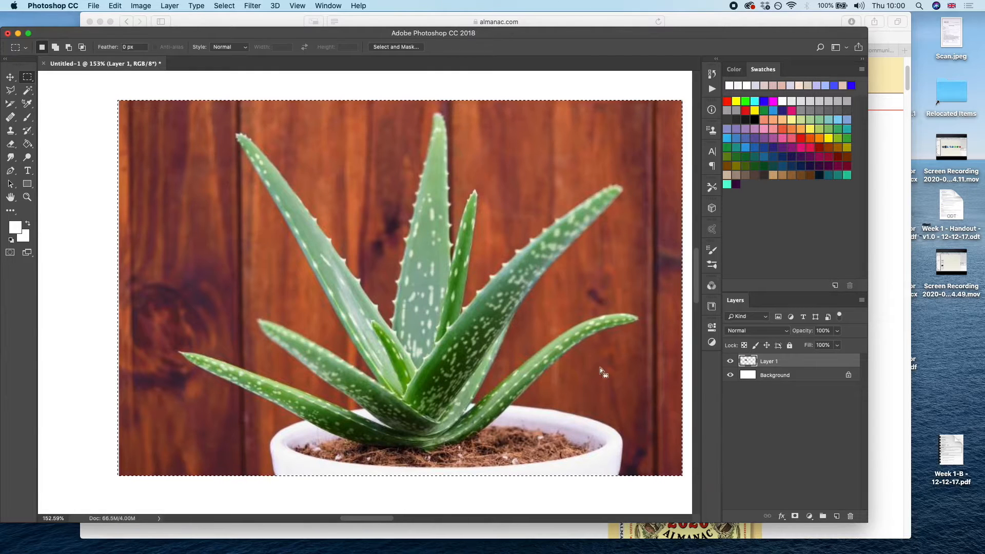
left_click(358, 6)
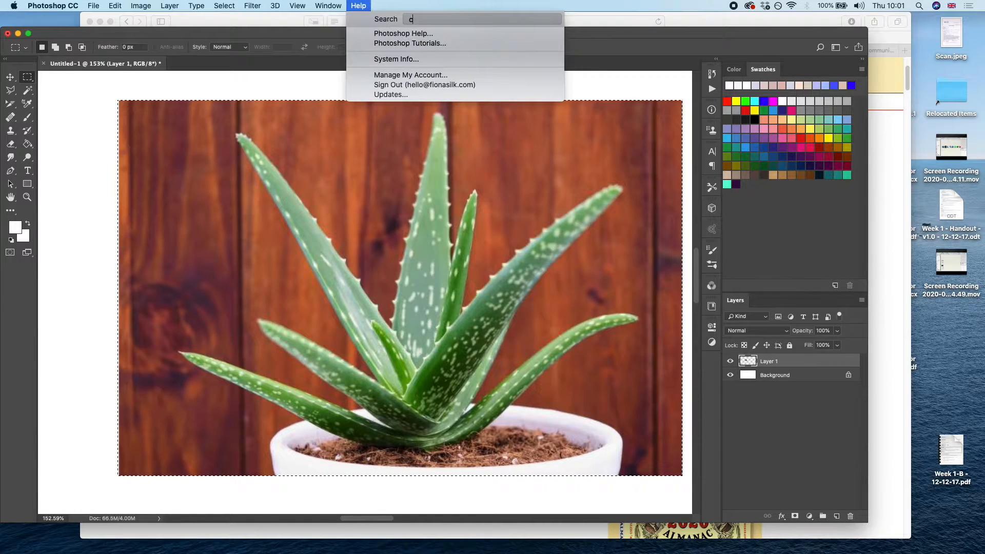
type("rop")
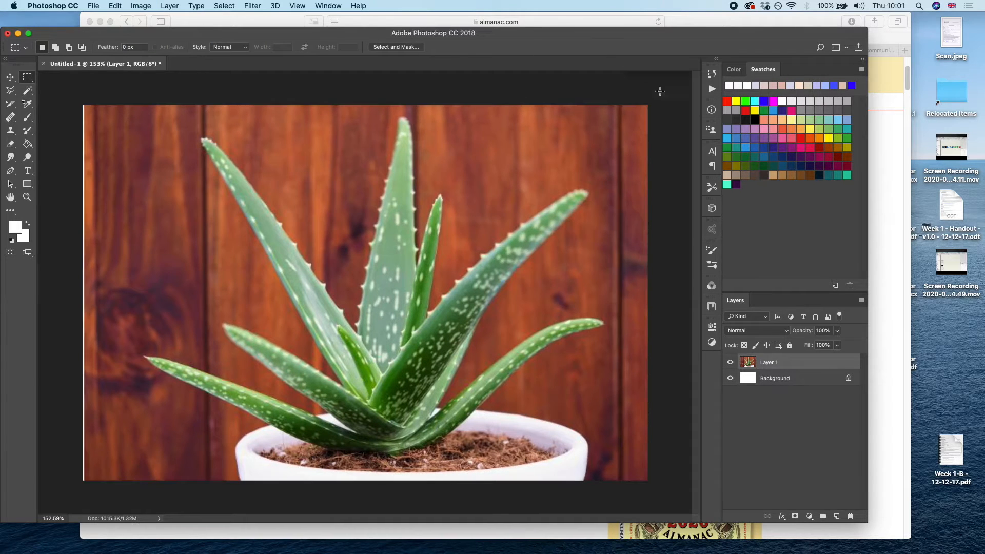
- Convert the Background to Layer 0, fill it solid blue and show the aloe layer again
double_click(774, 377)
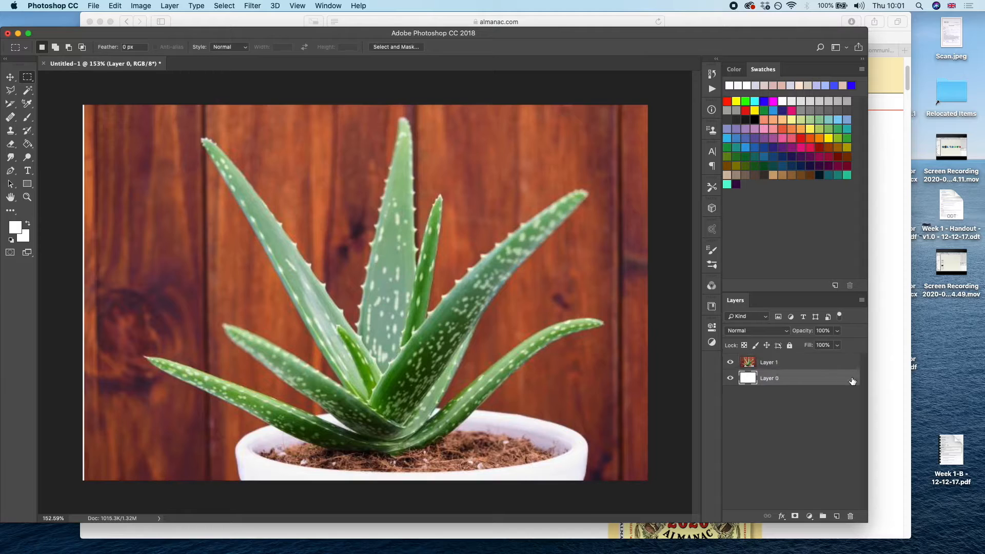
left_click(729, 362)
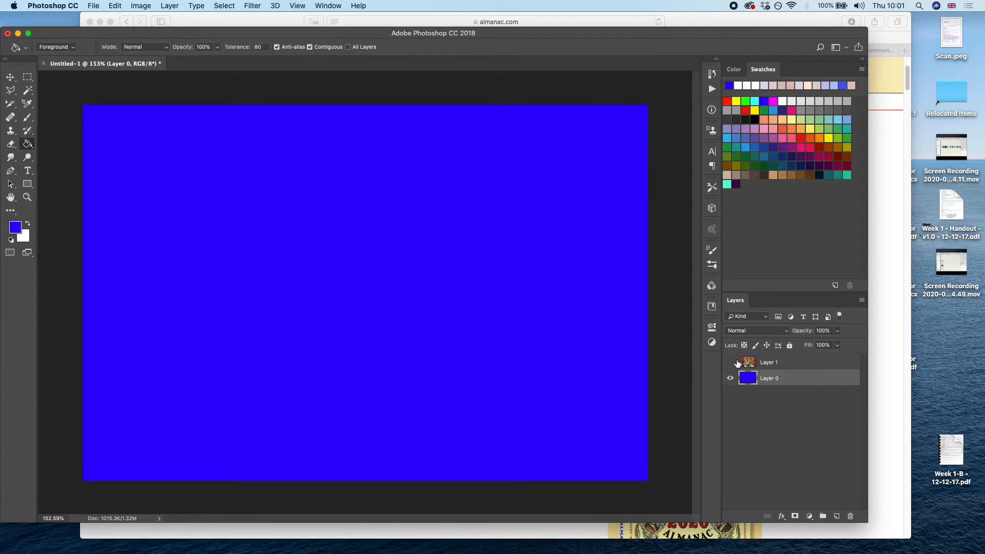
left_click(729, 362)
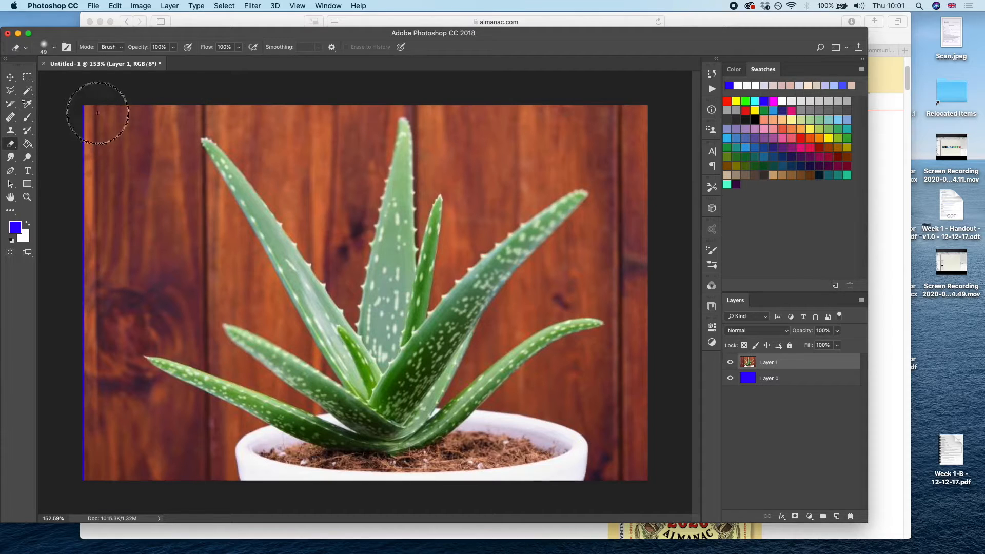
- With a hard round Eraser brush, erase the wood background along the top-left and top-right of the photo
left_click(54, 48)
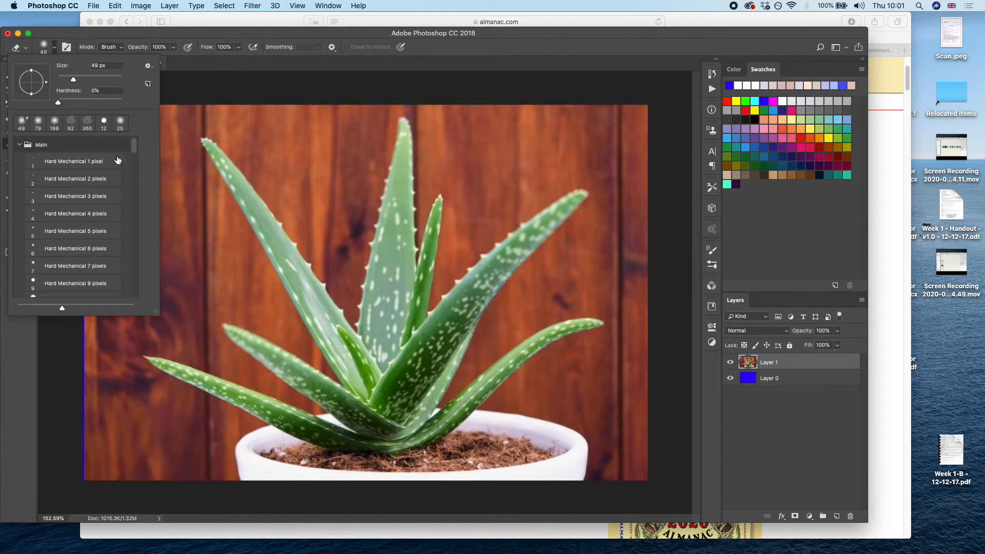
left_click(75, 283)
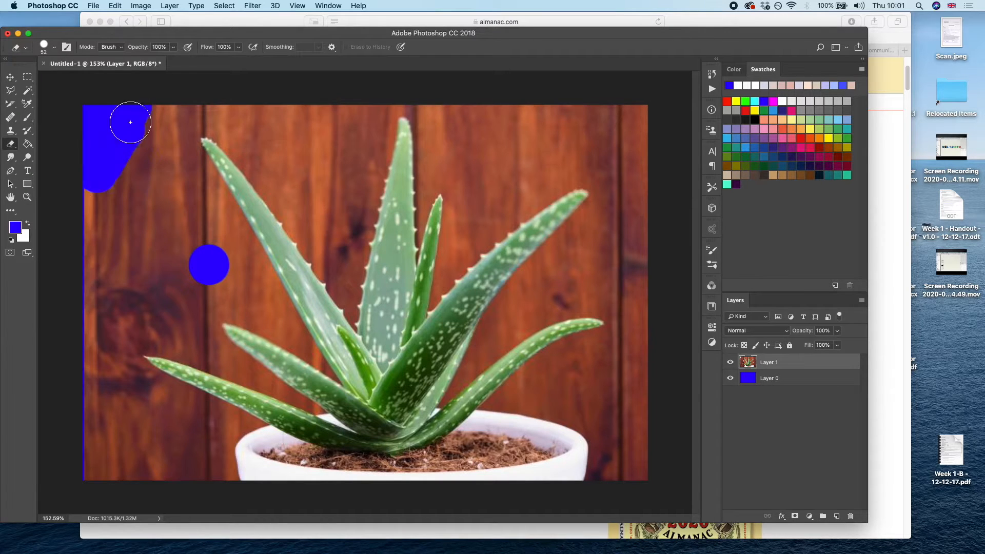
left_click_drag(209, 264, 155, 155)
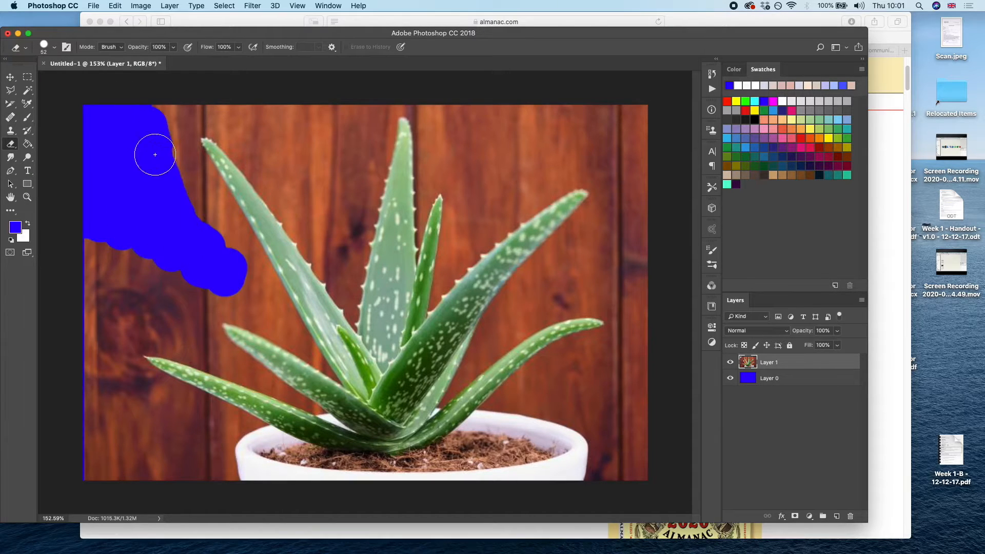
left_click_drag(154, 154, 342, 188)
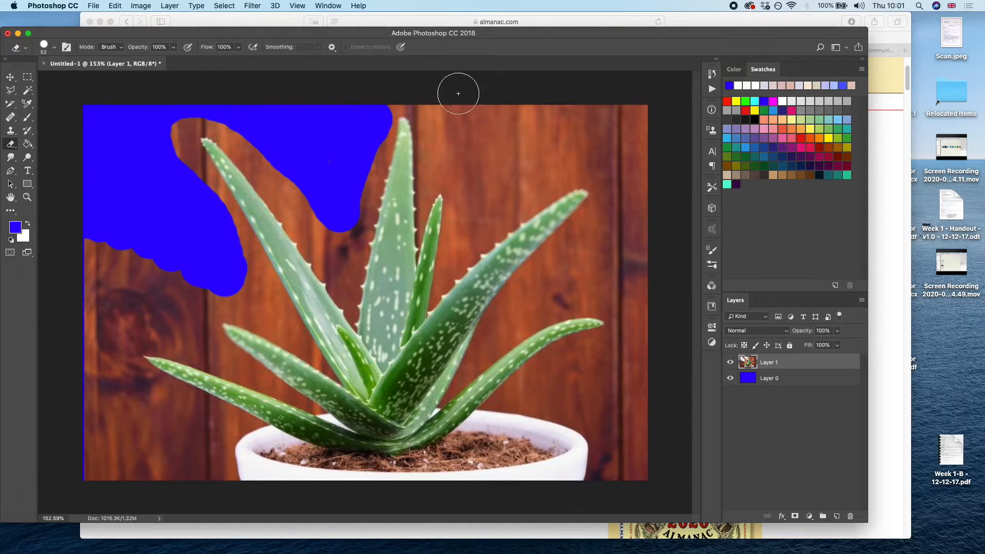
left_click_drag(457, 93, 602, 102)
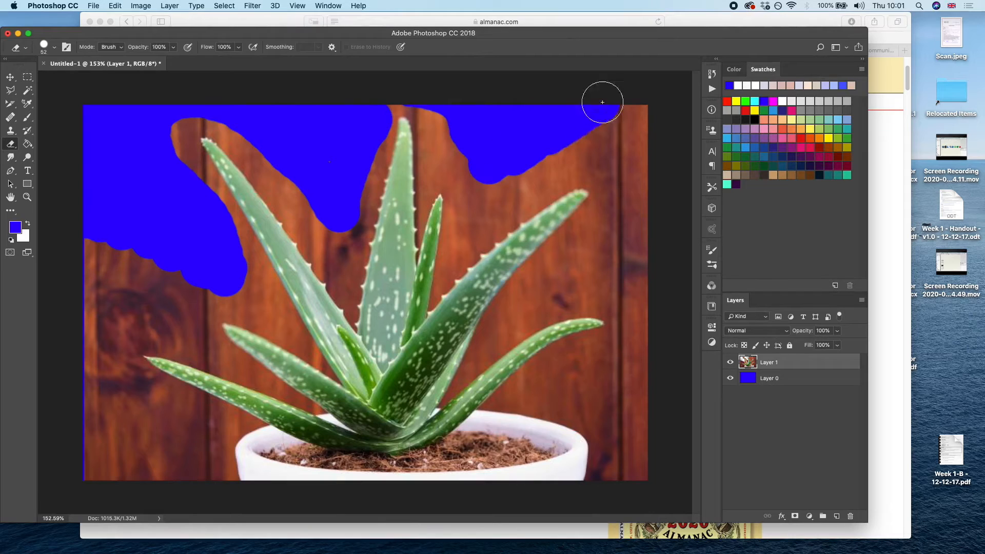
left_click_drag(602, 102, 583, 239)
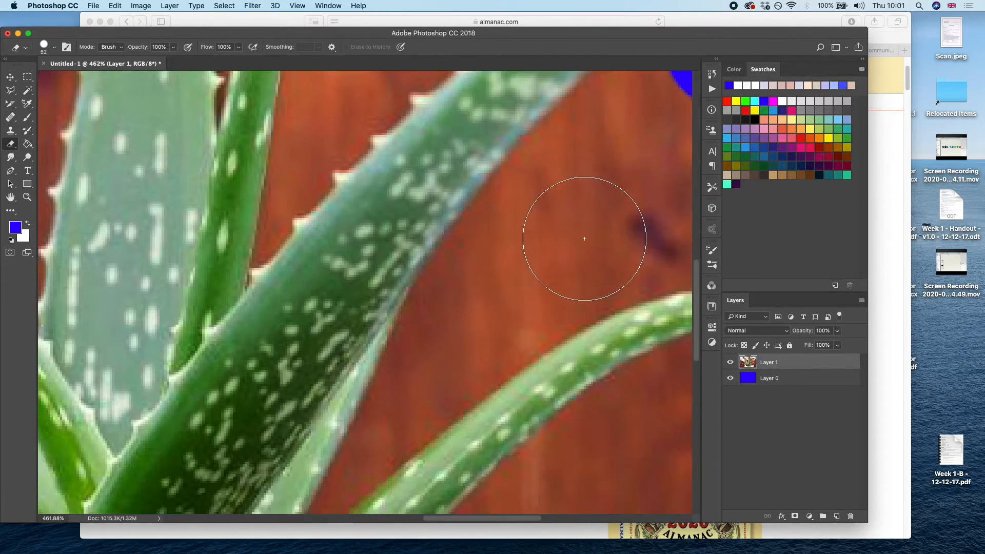
- Erase the background between and beside the two upper right leaves
left_click(43, 46)
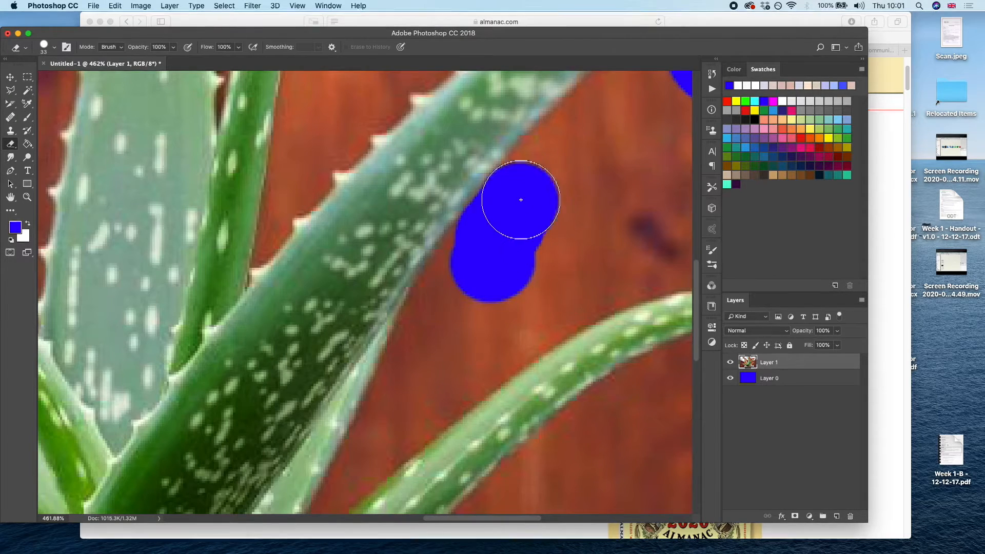
left_click_drag(520, 200, 553, 156)
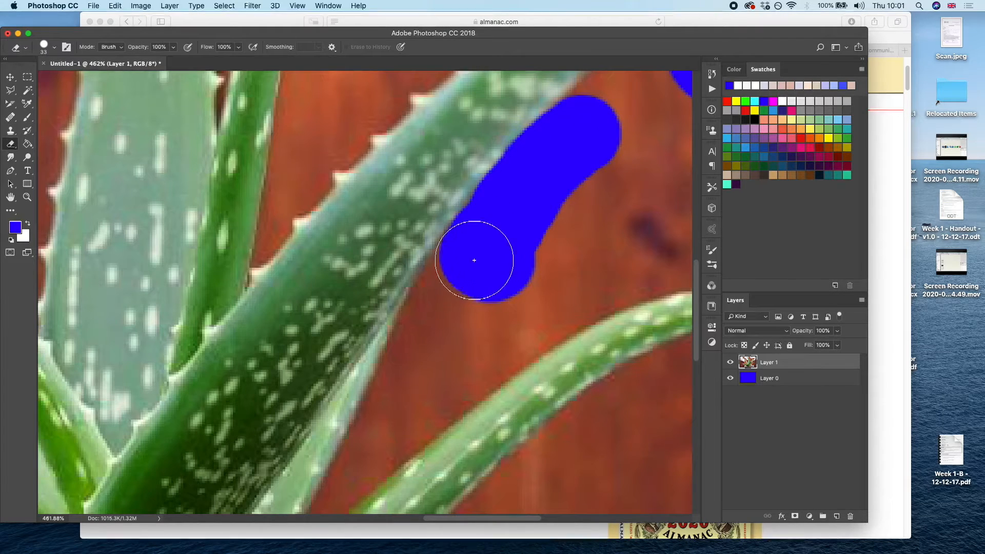
left_click_drag(473, 260, 618, 203)
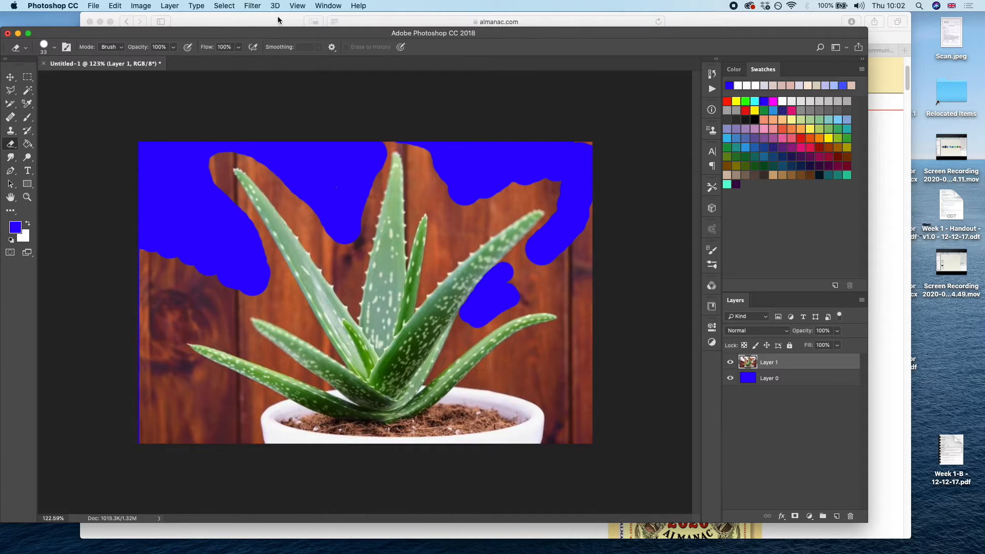
- Select the remaining wooden backdrop with Select > Color Range and remove it
left_click(224, 7)
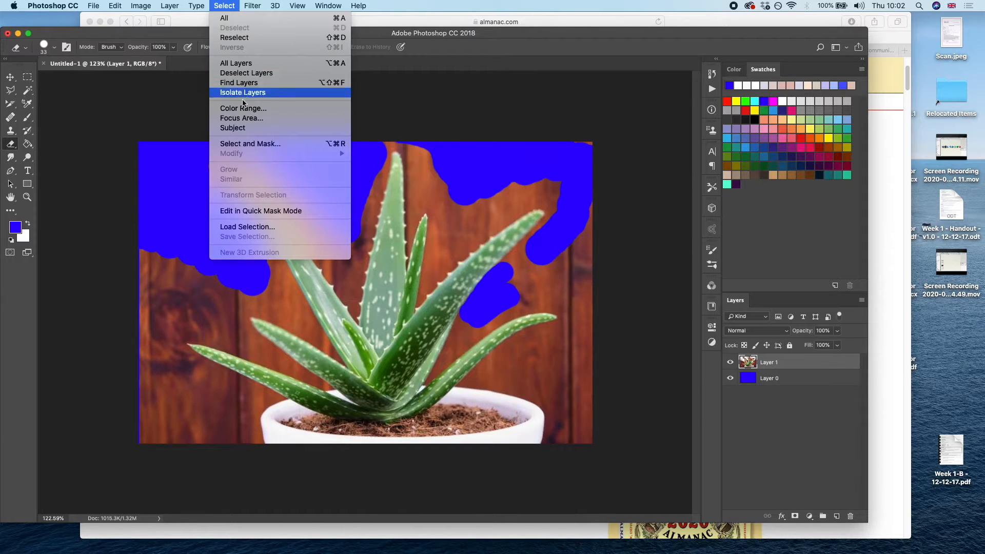
left_click(242, 108)
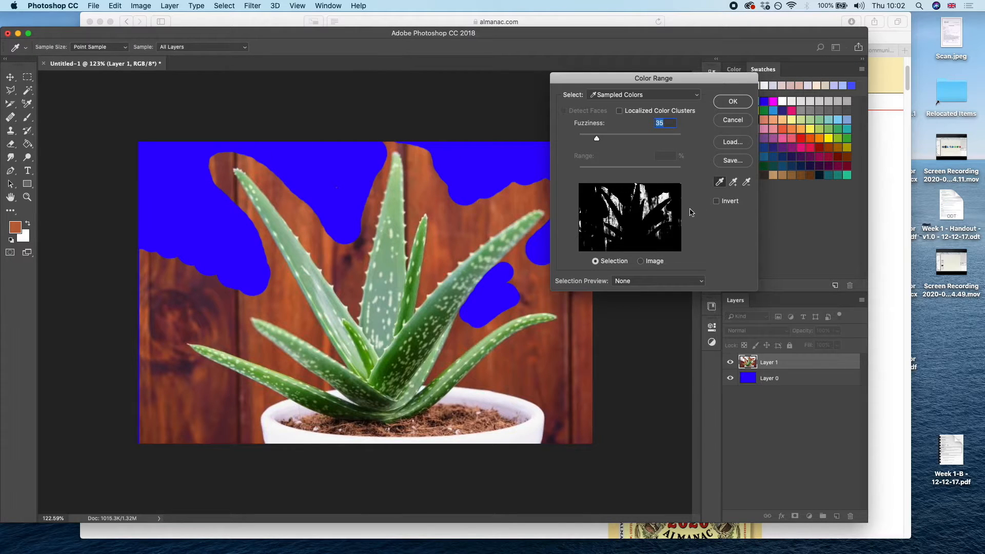
mouse_move(672, 236)
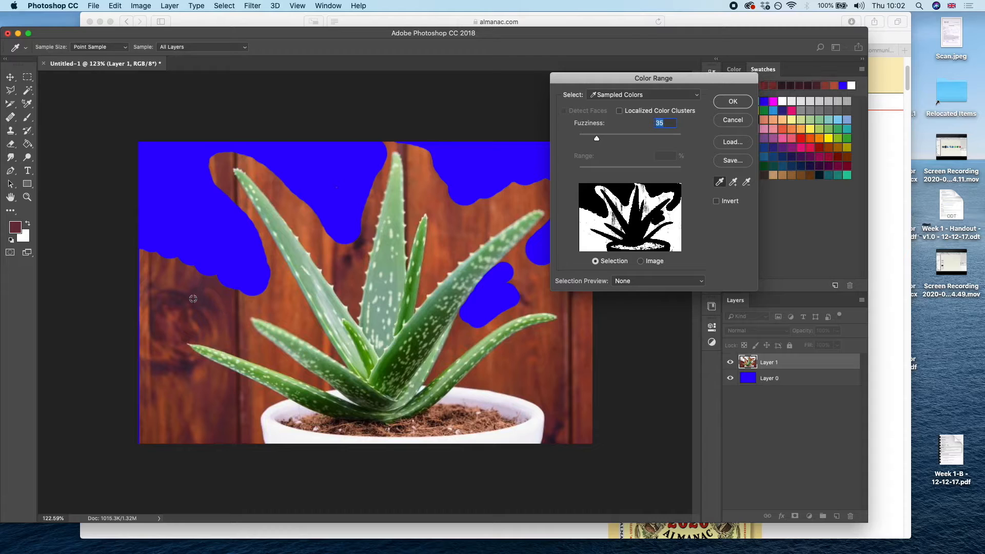
mouse_move(200, 324)
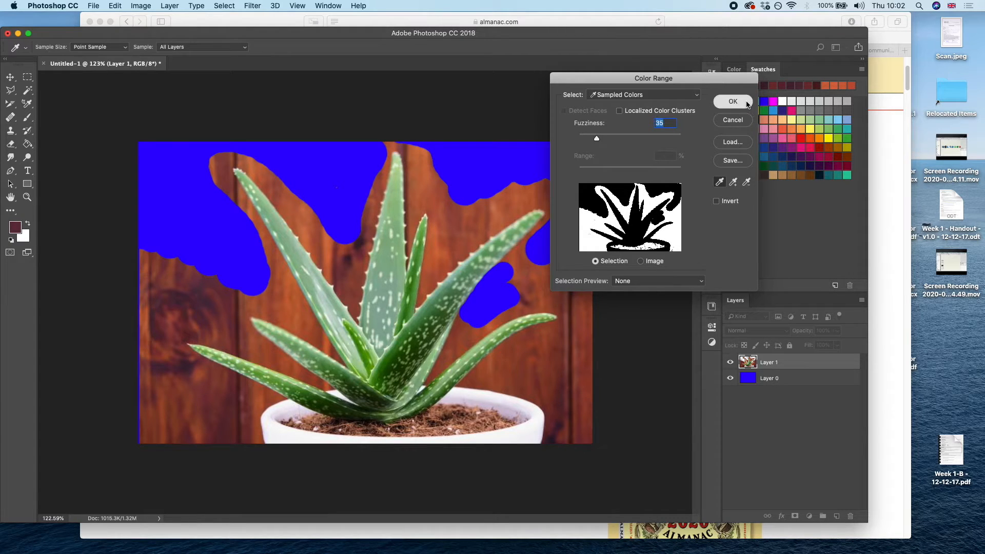
left_click(732, 101)
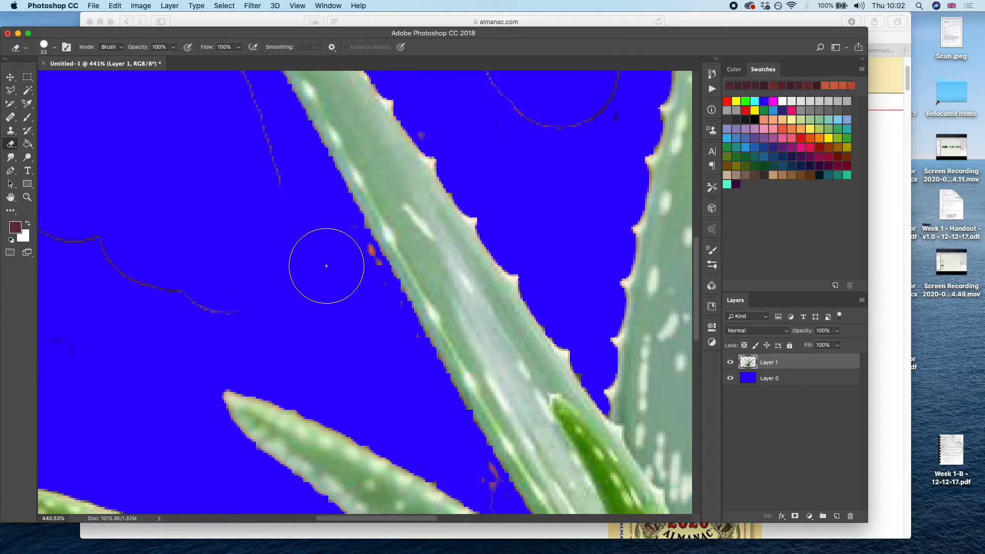
- Zoom into the leaf edge, sample it in Color Range, then erase the stray orange fleck
key("cmd+plus")
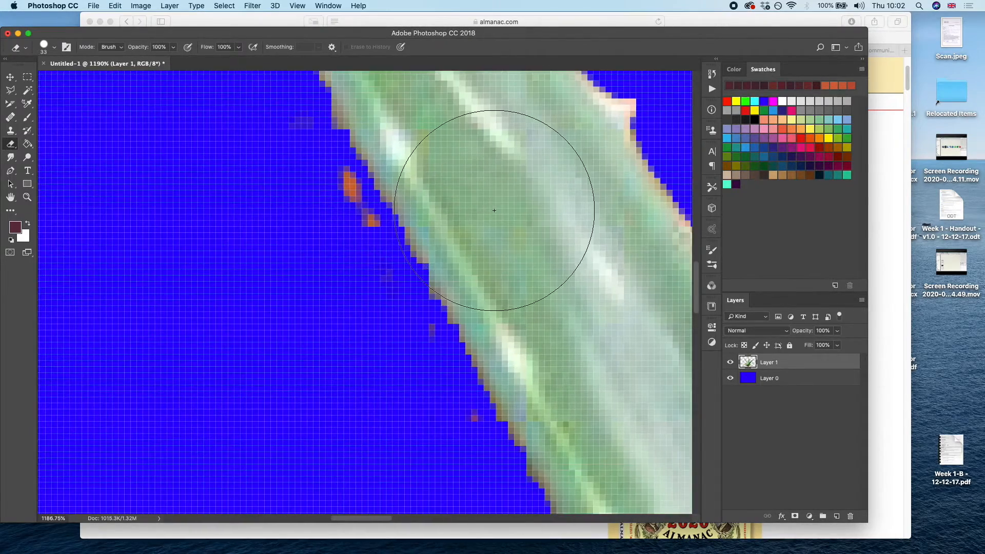
left_click(224, 6)
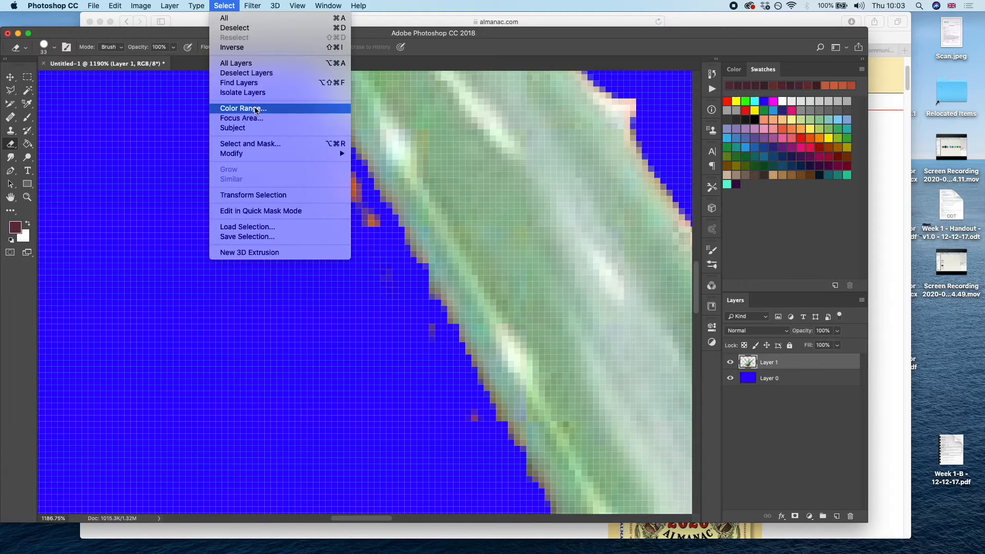
left_click(242, 107)
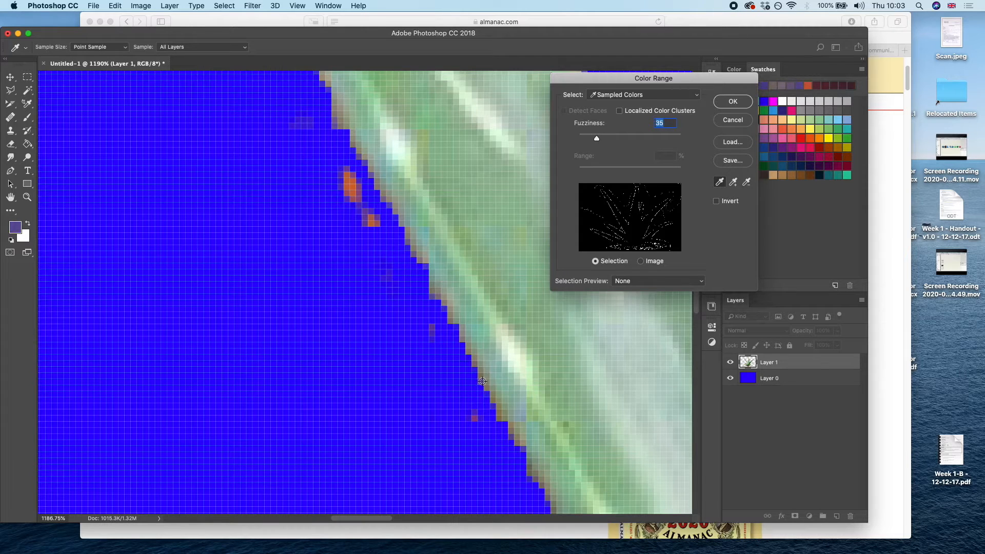
mouse_move(535, 480)
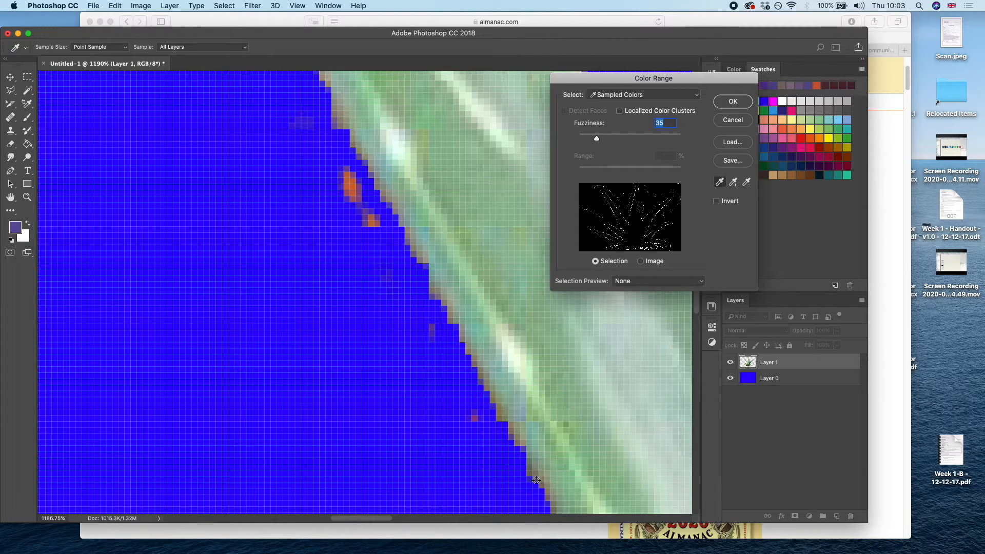
left_click(731, 102)
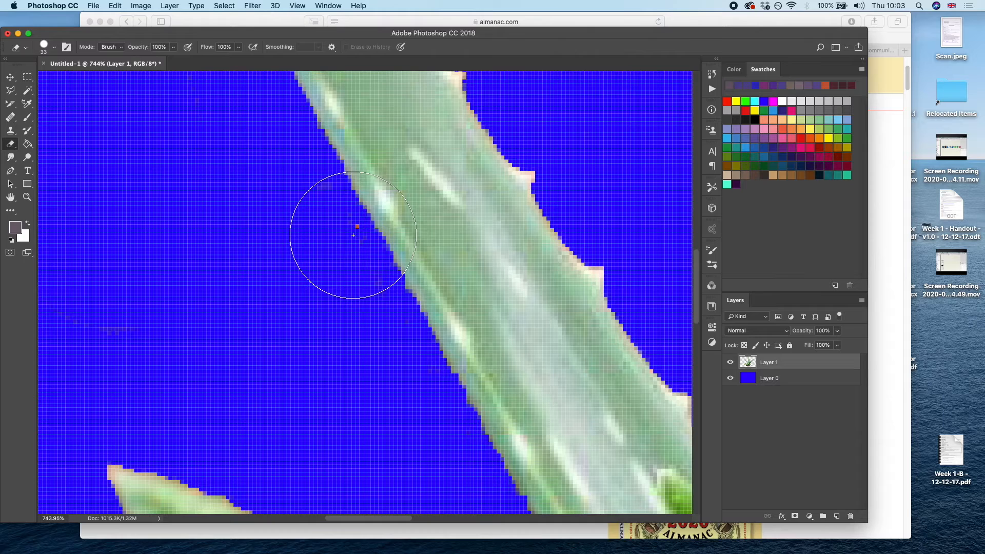
left_click(51, 47)
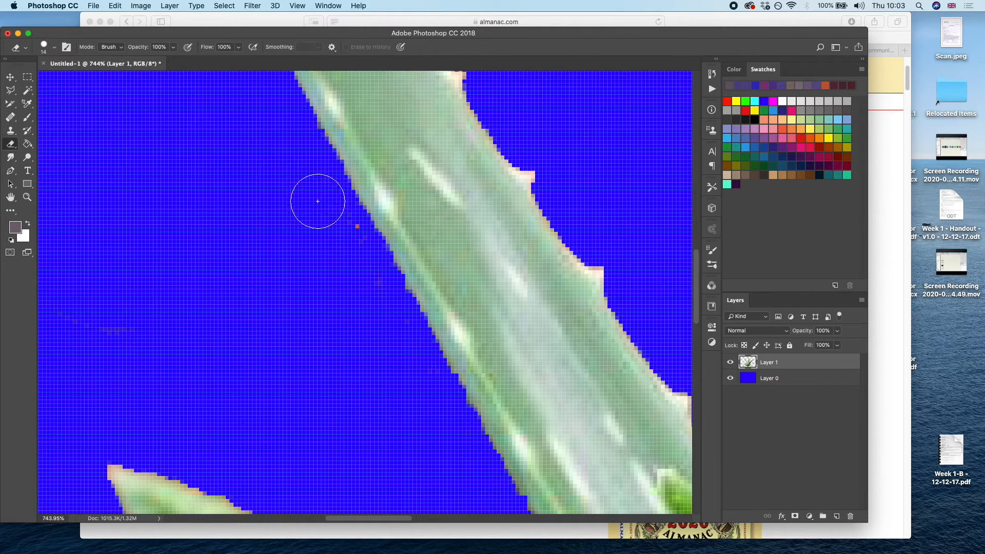
mouse_move(215, 334)
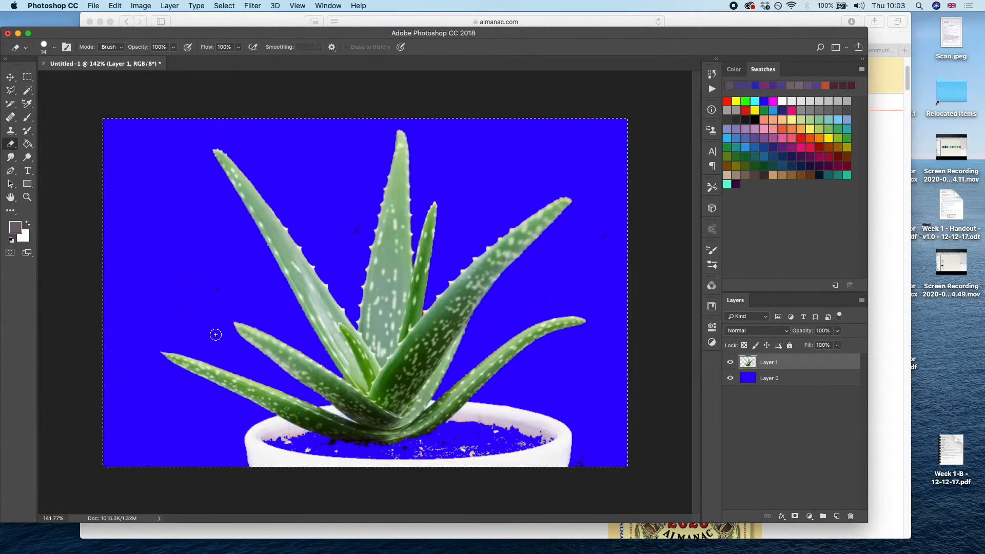
mouse_move(362, 221)
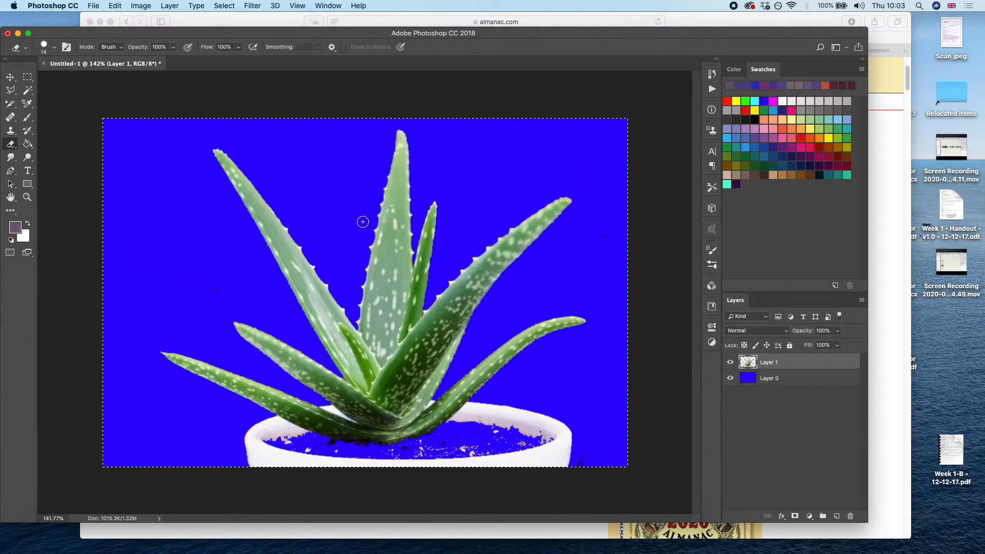
mouse_move(460, 163)
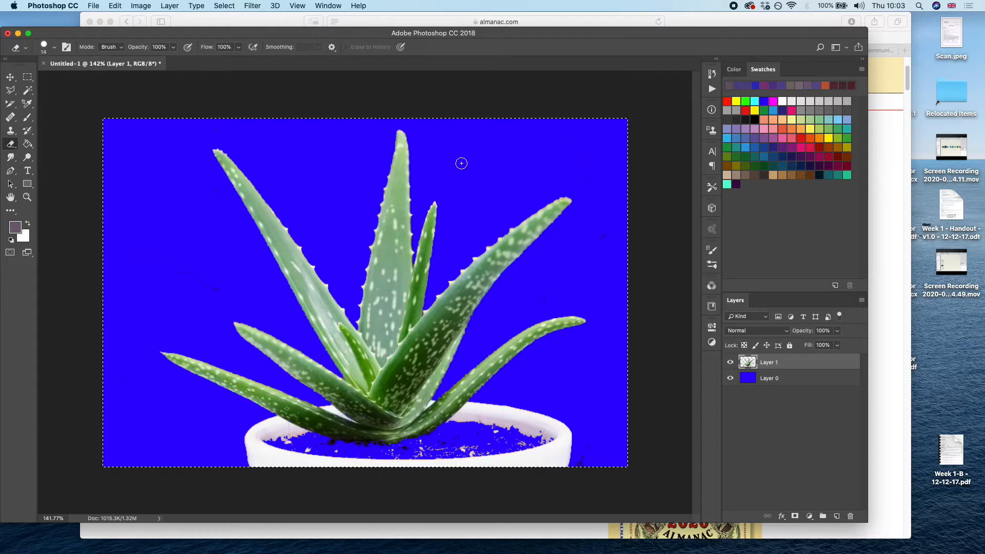
mouse_move(535, 304)
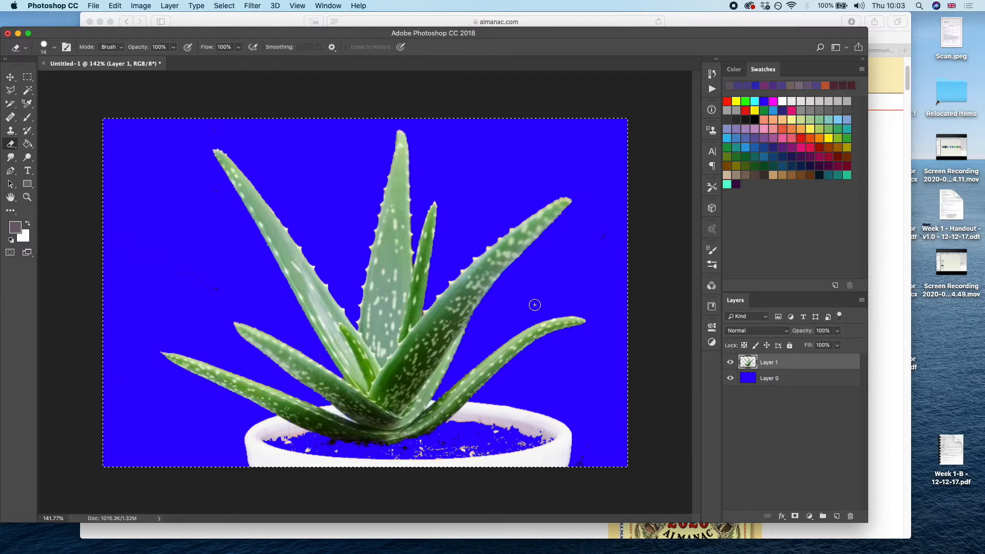
mouse_move(597, 452)
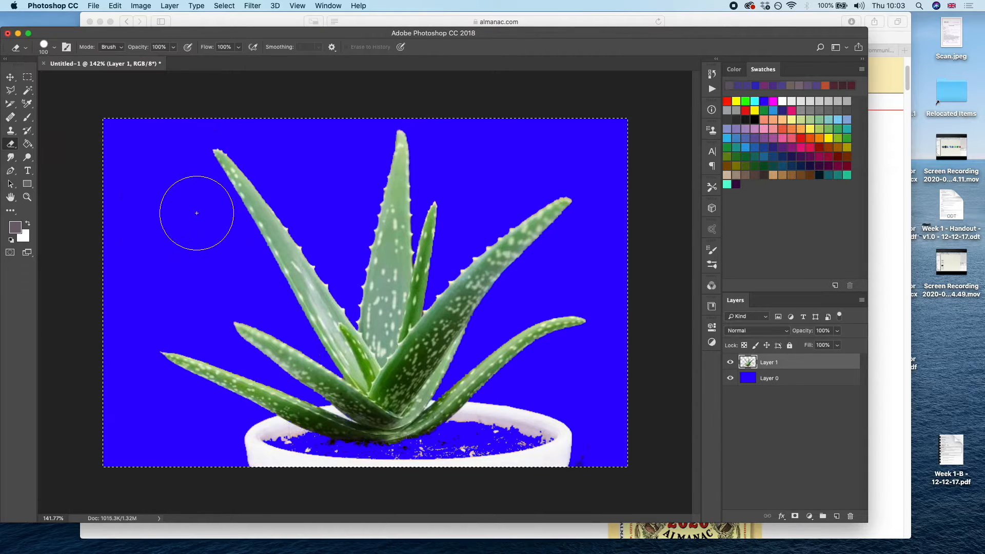
mouse_move(367, 219)
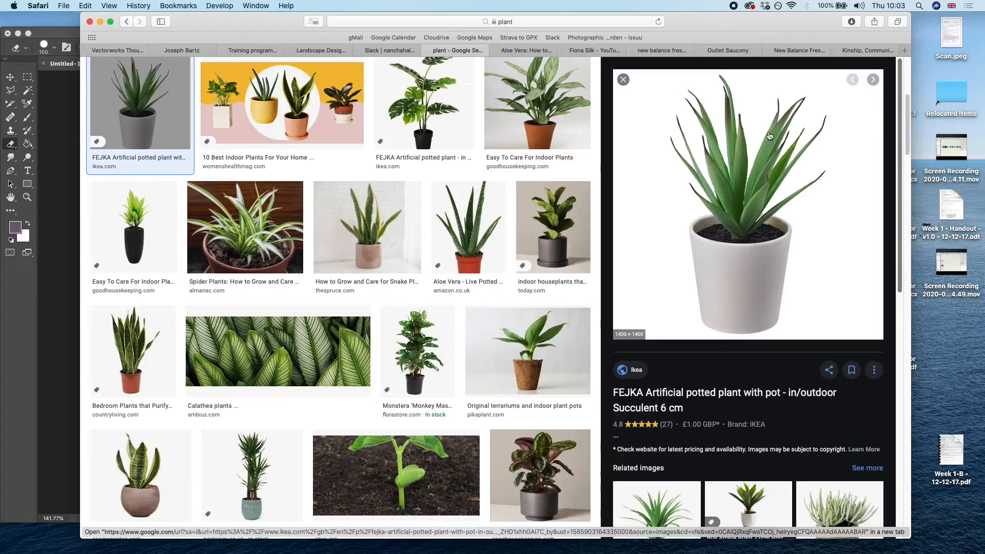
mouse_move(784, 147)
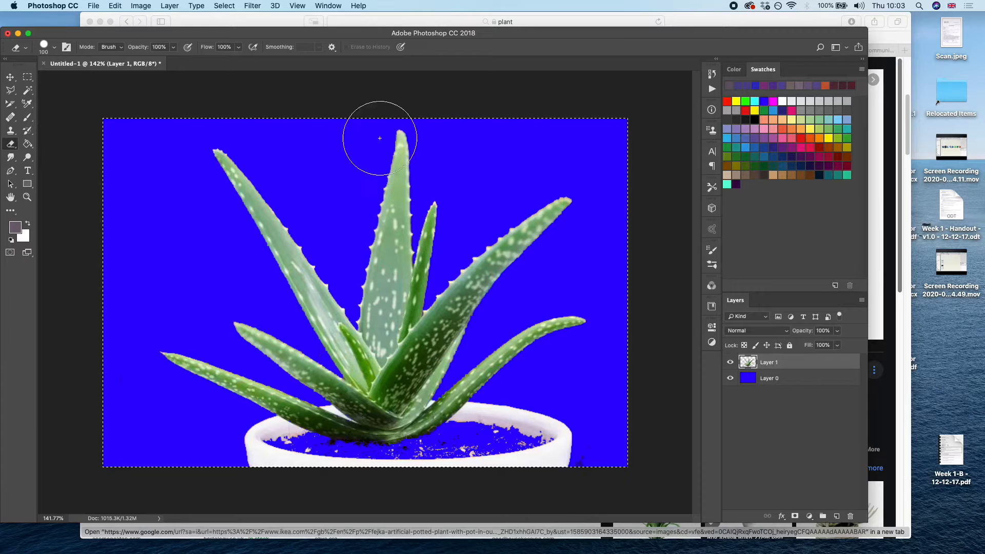
mouse_move(204, 420)
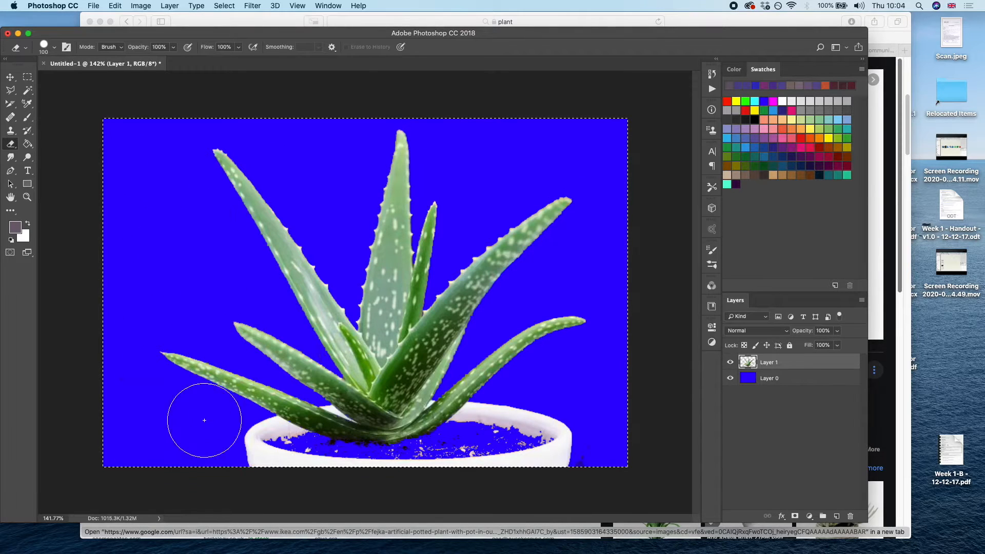
- Zoom to the plant base, resize the Eraser and erase white pot remnants under the lower leaves
left_click_drag(204, 419, 429, 482)
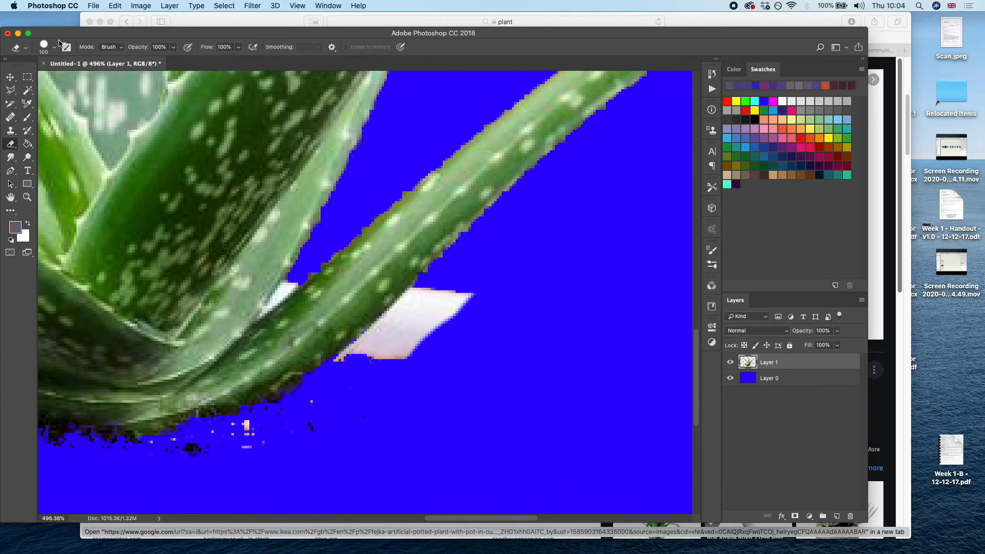
left_click(53, 46)
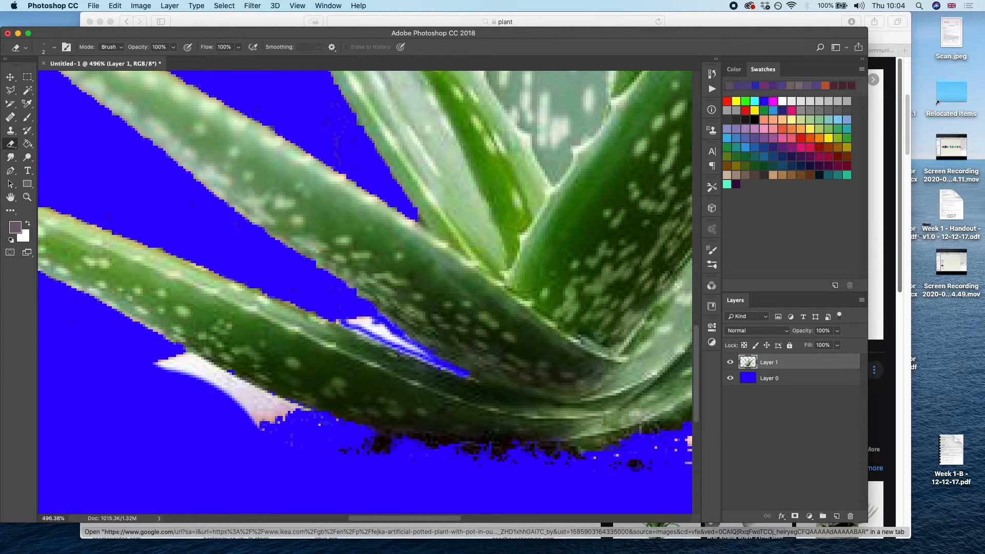
left_click(367, 333)
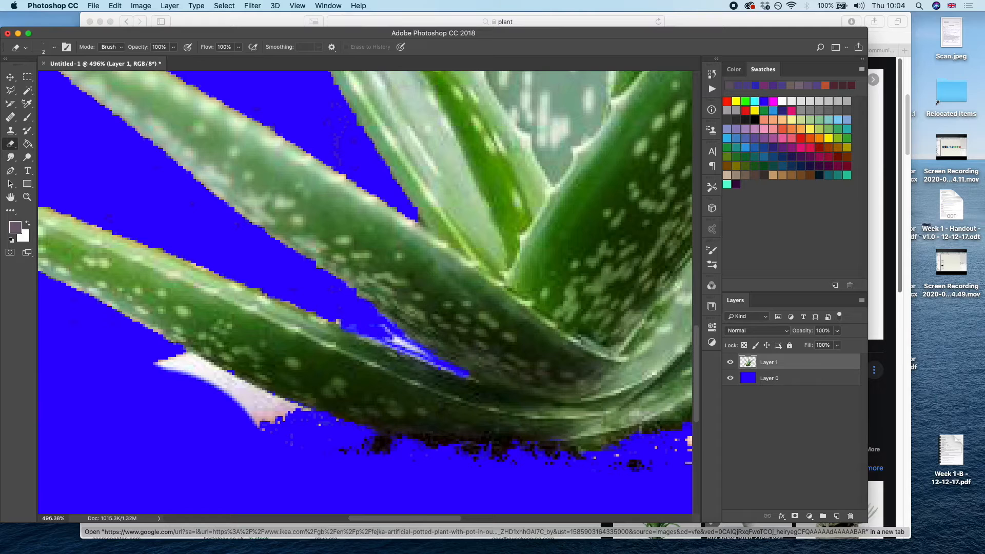
left_click(402, 349)
type("huion h")
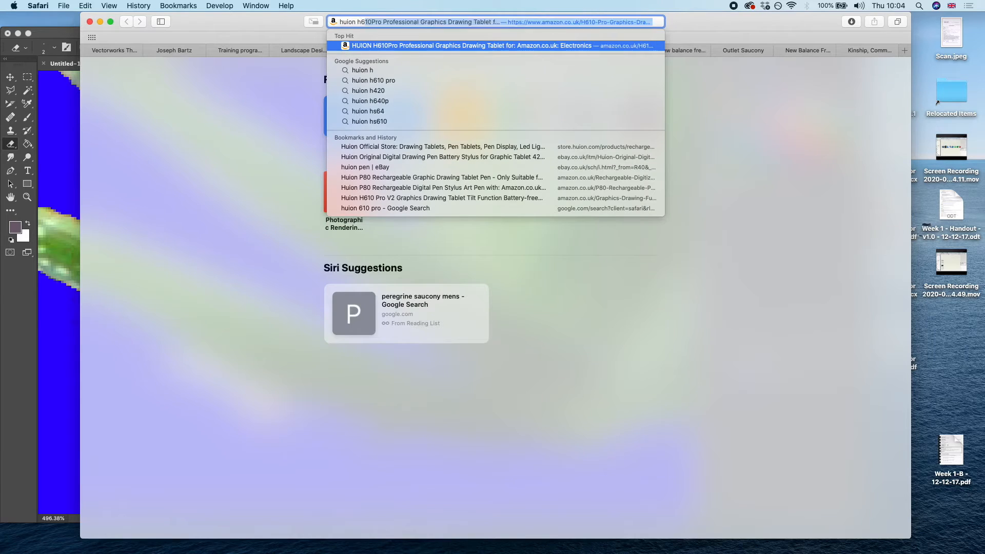
- Open Amazon's HUION H610Pro drawing tablet page from the address-bar suggestion and scroll it
left_click(496, 45)
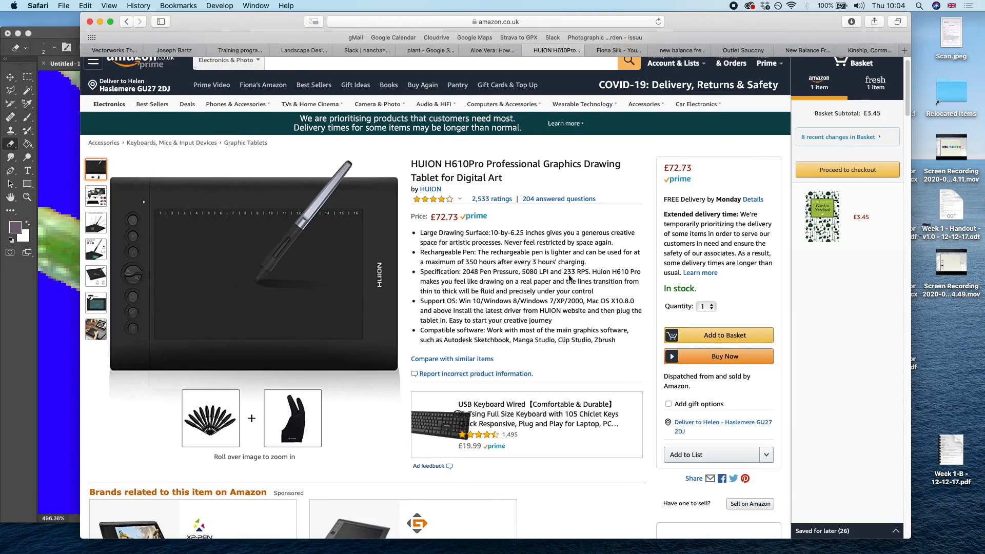
scroll("down", 3)
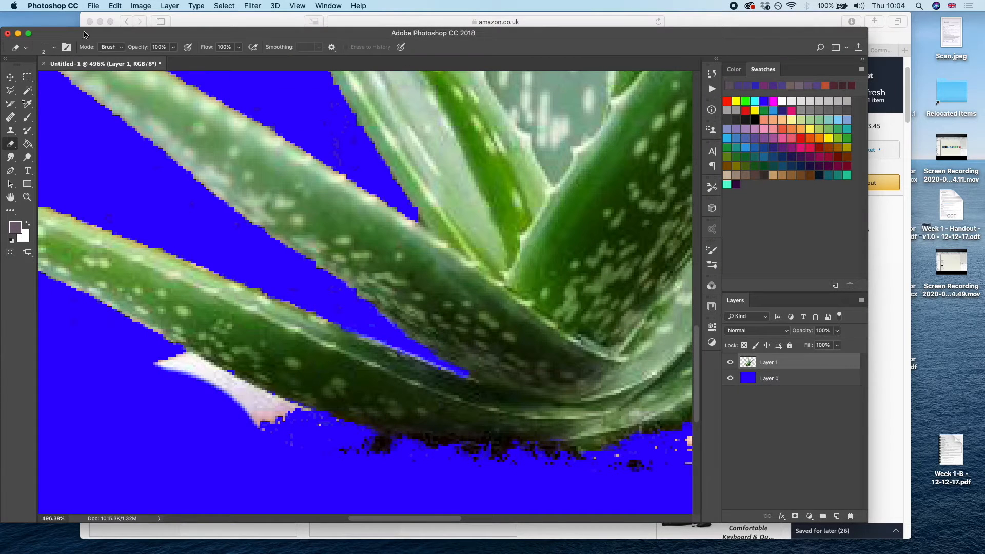
- Erase the white pot and soil below the leaves, then hide the blue backdrop layer
left_click(56, 47)
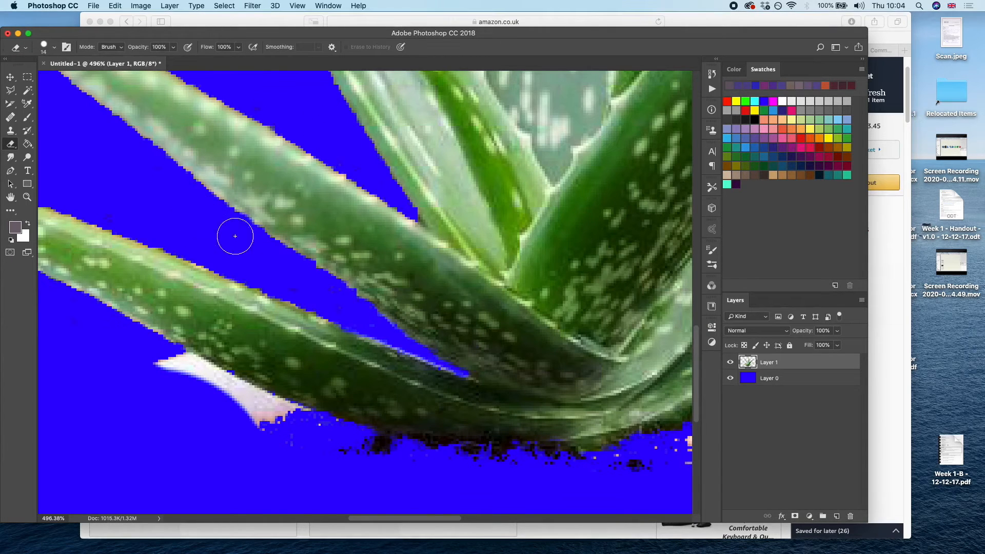
left_click_drag(233, 236, 345, 438)
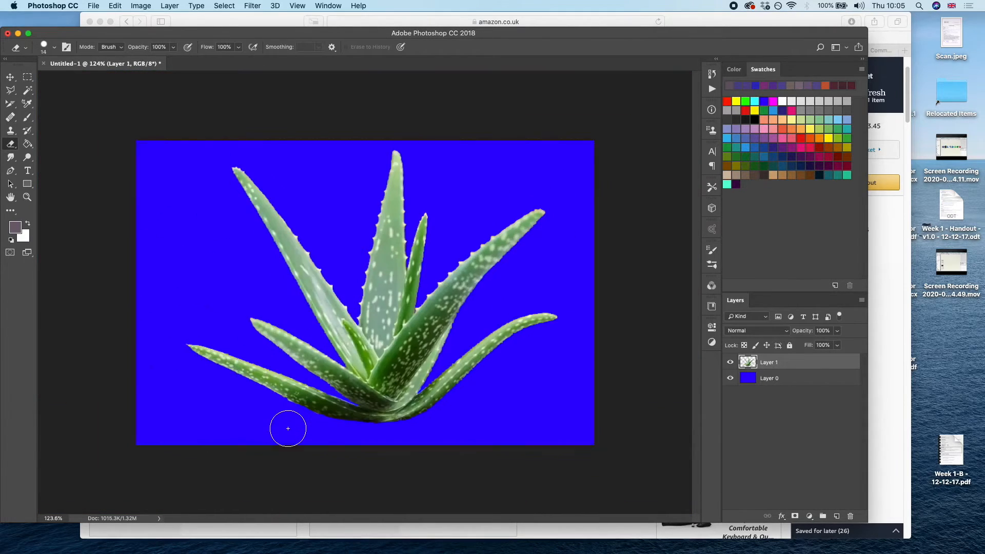
left_click(729, 377)
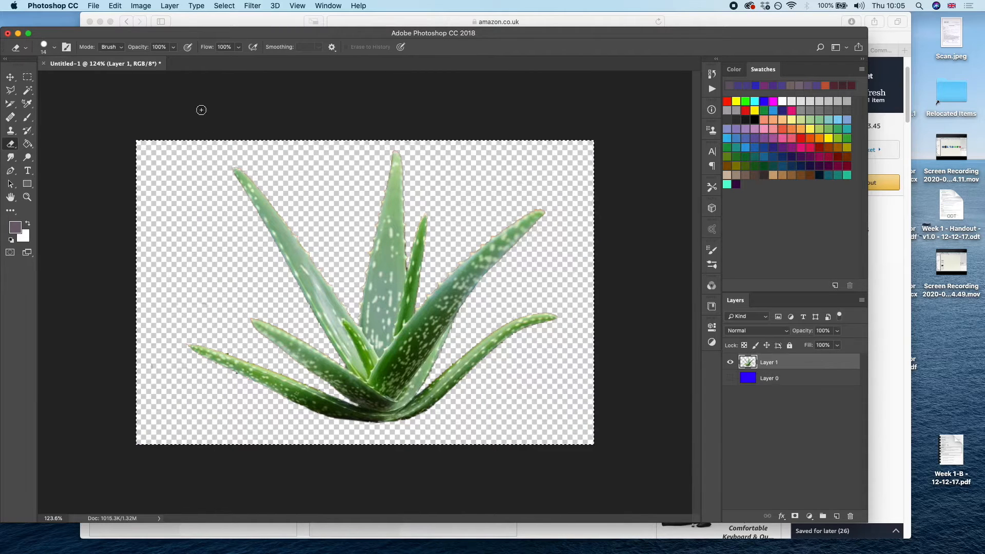
- Marquee-select tightly around the aloe and crop the canvas to it
left_click(26, 77)
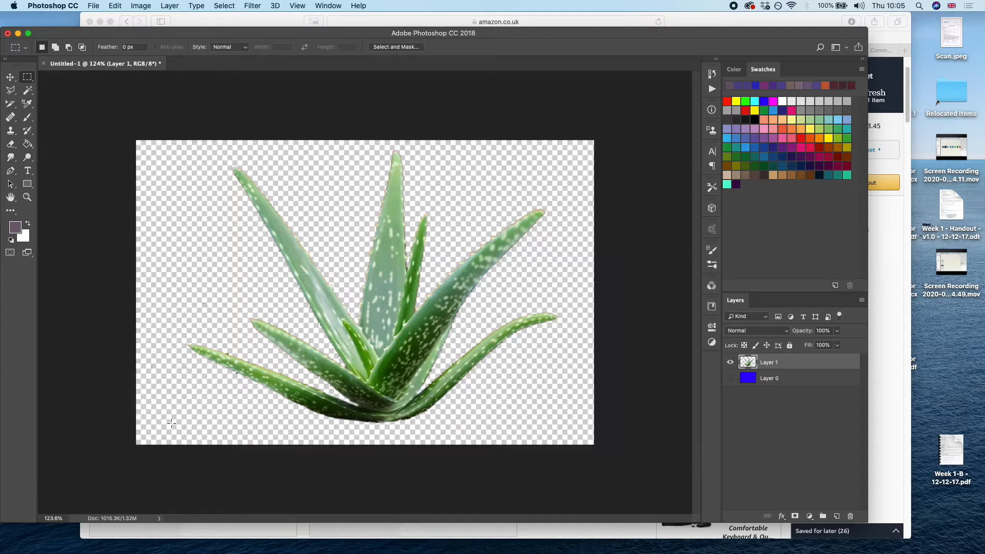
left_click_drag(171, 145, 573, 424)
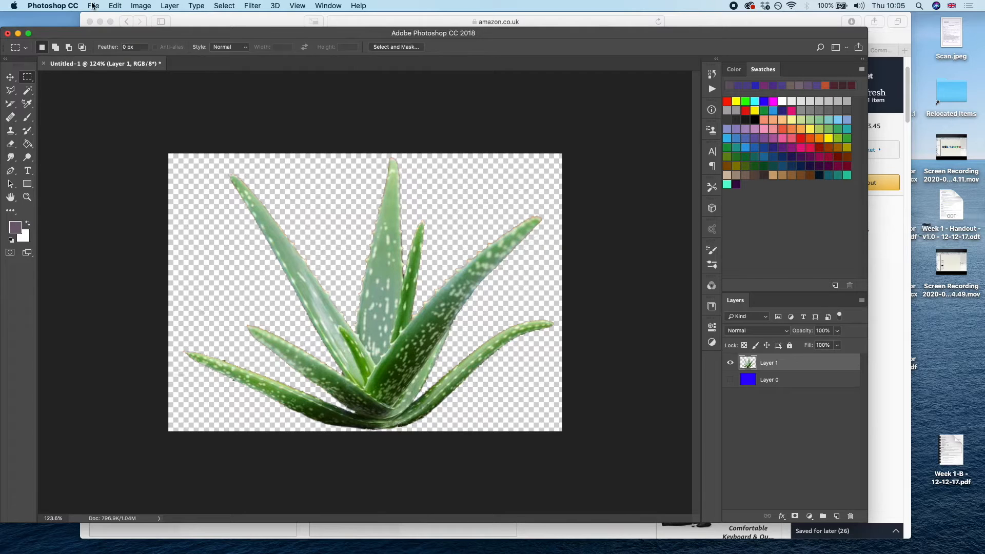
left_click(94, 6)
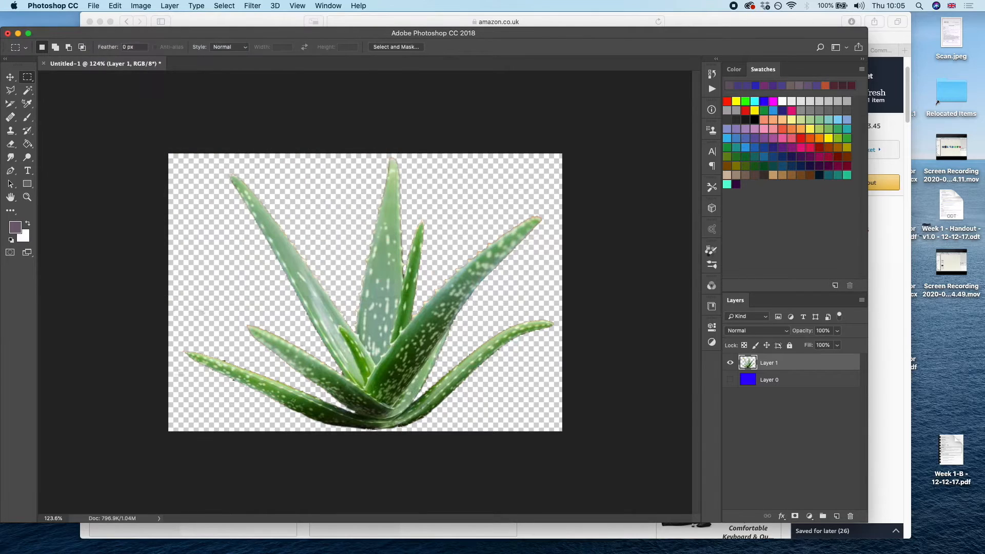
- Save a copy of the aloe cut-out as Plant.png in the Downloads folder
left_click(93, 6)
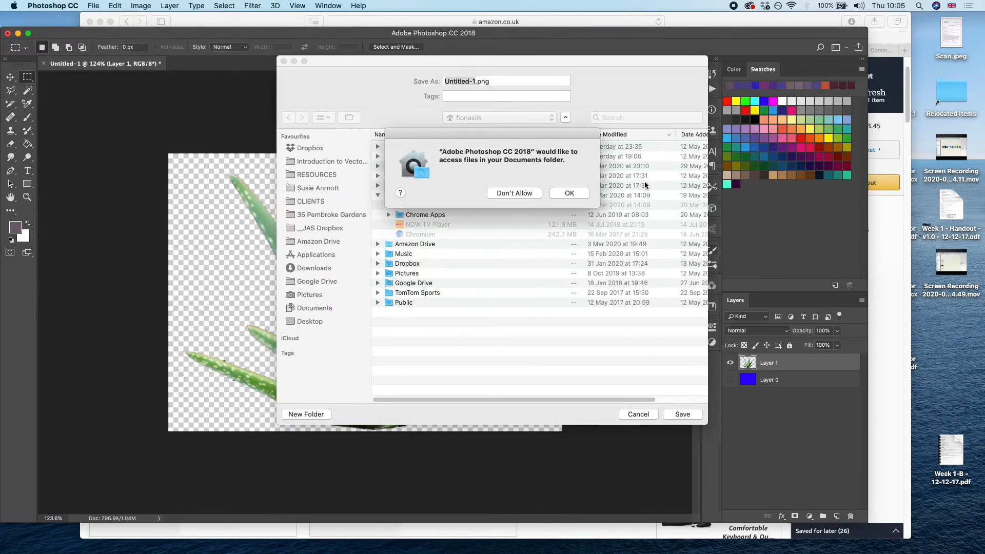
left_click(568, 192)
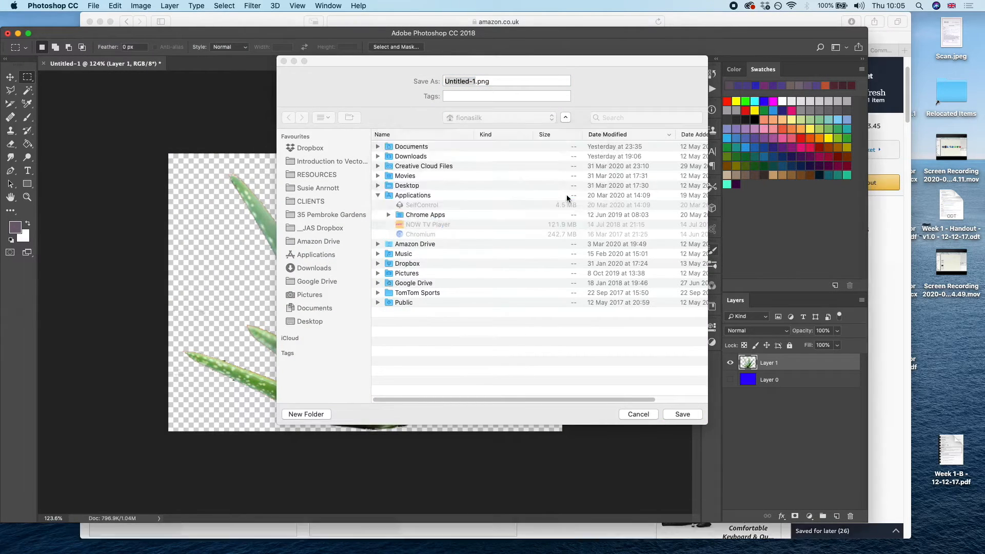
left_click(506, 80)
type("Pla")
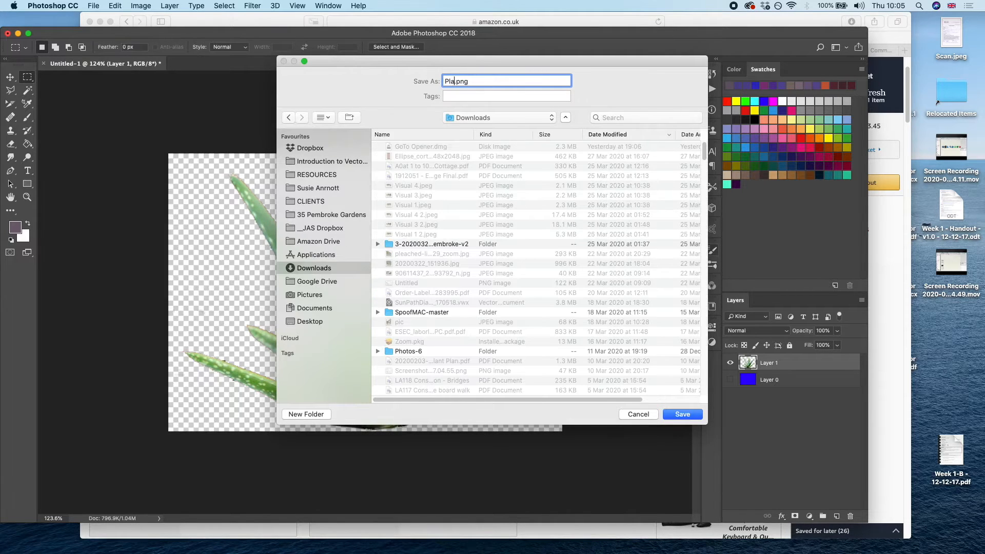
left_click(635, 413)
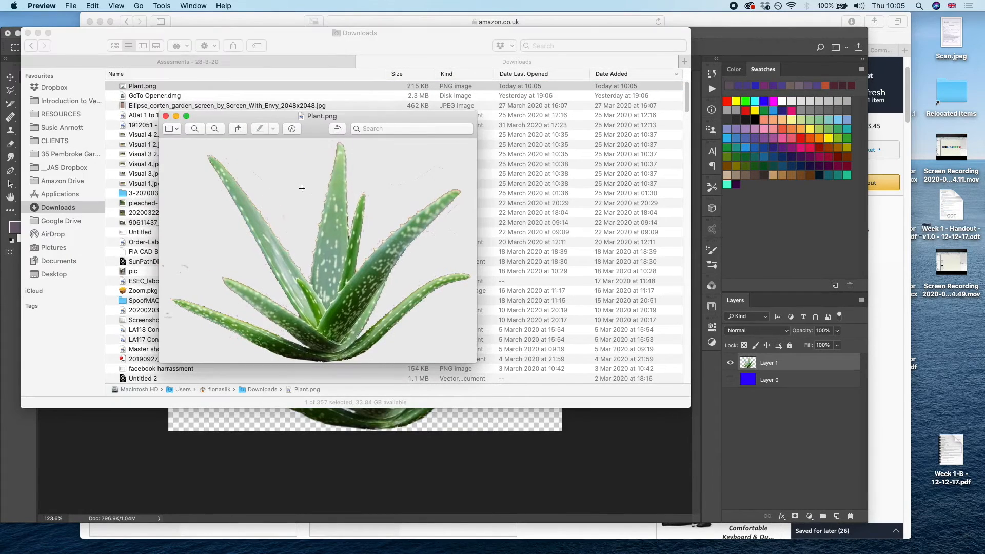
mouse_move(401, 214)
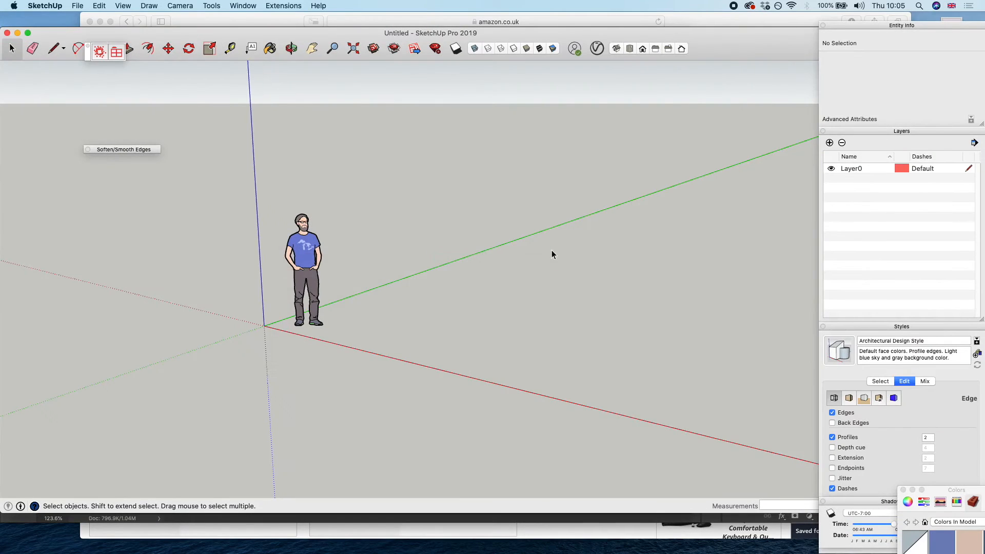
- Import Plant.png from Downloads into the model as a plain image (PNG format, Use As Image)
left_click(77, 6)
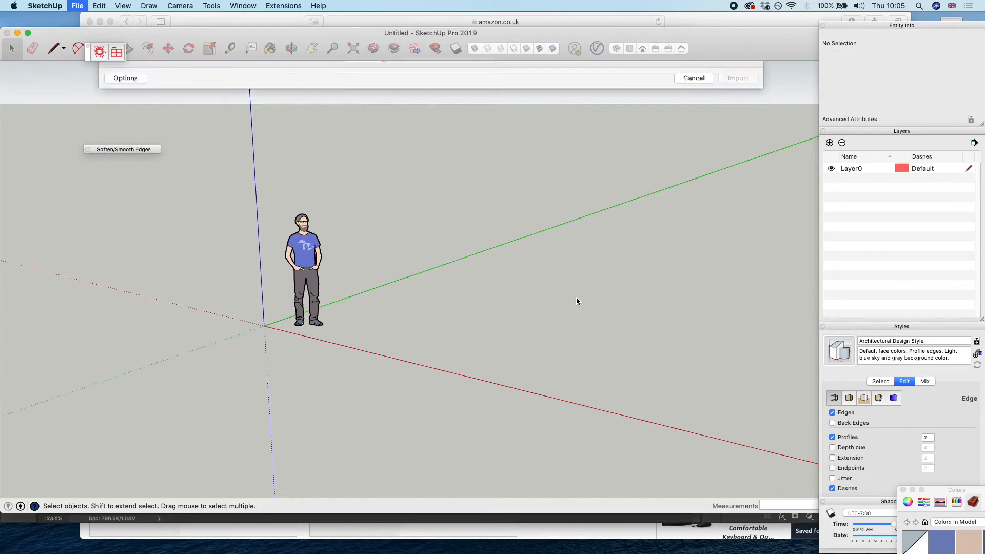
left_click(412, 400)
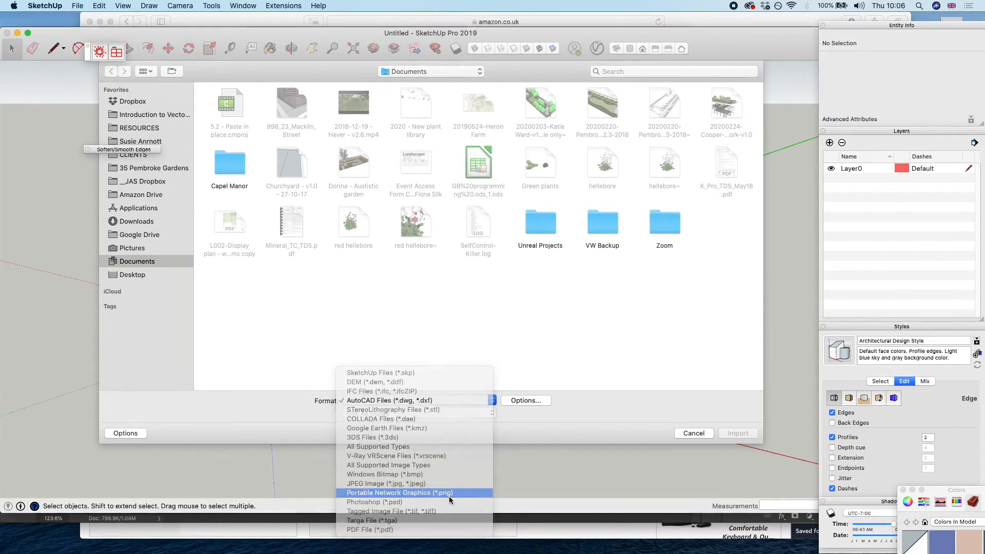
left_click(398, 493)
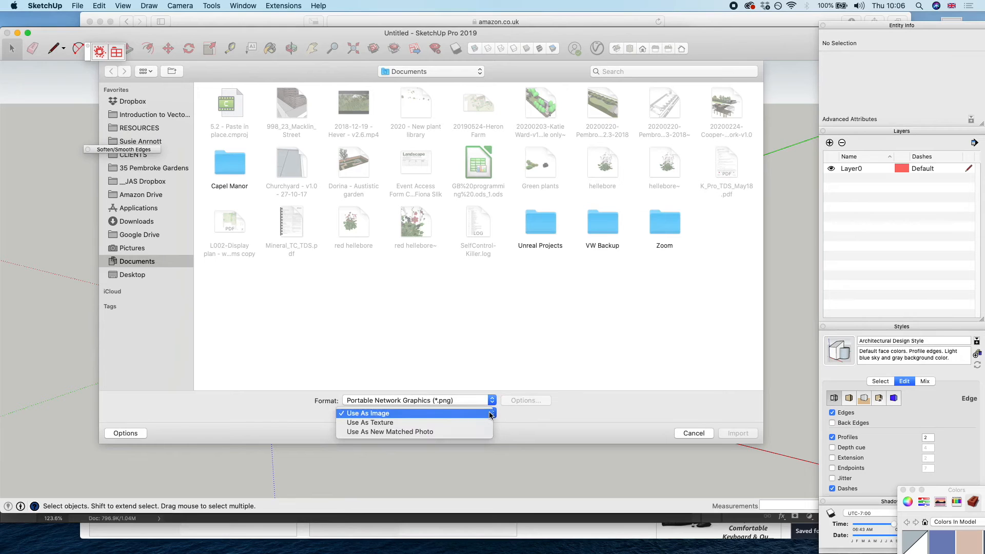
left_click(367, 412)
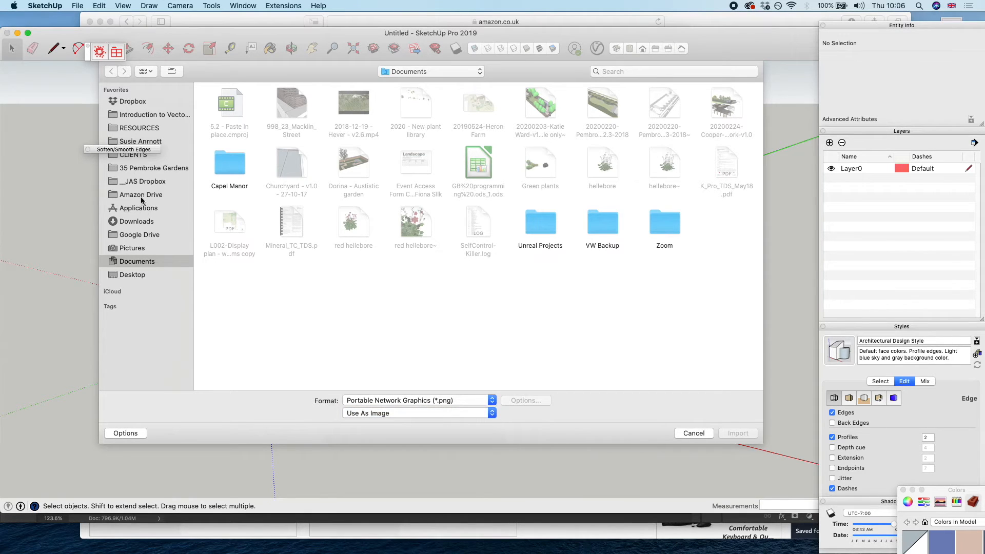
left_click(141, 71)
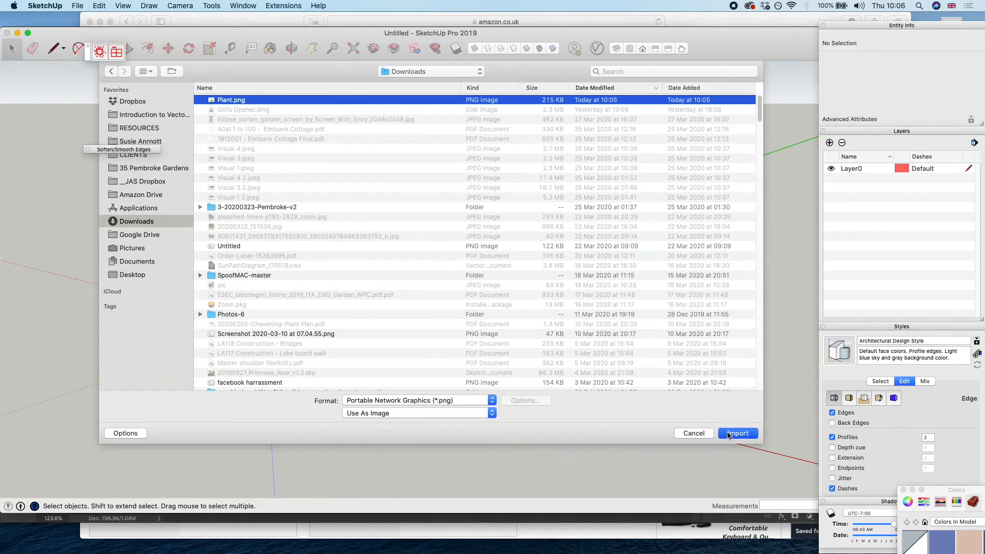
left_click(737, 433)
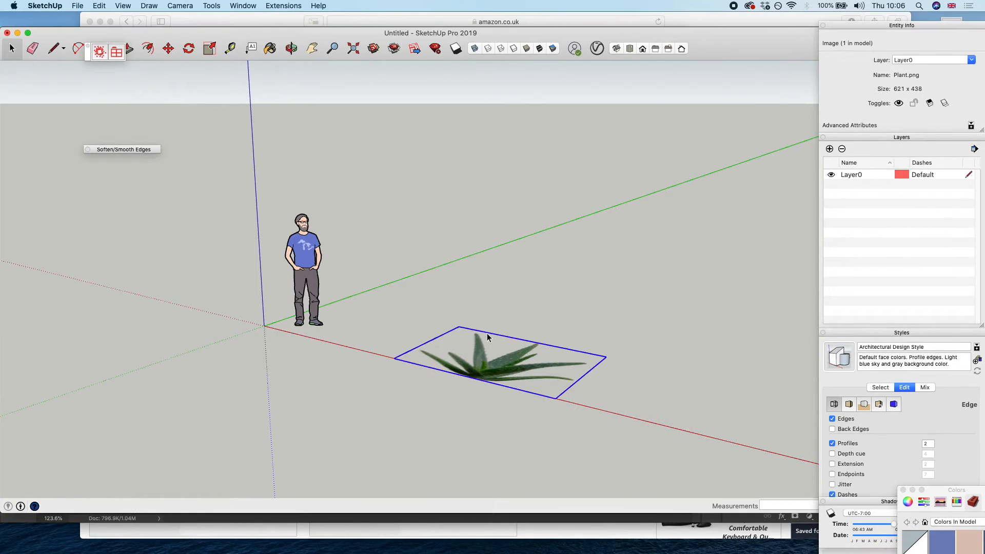
- Place the plant picture, stand it upright and explode it into face and edge geometry
left_click(187, 48)
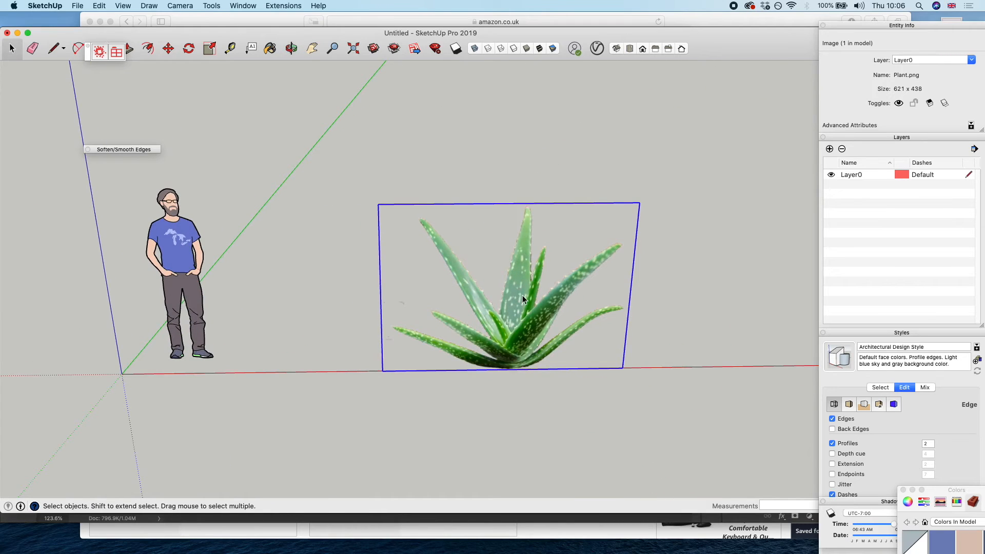
mouse_move(526, 306)
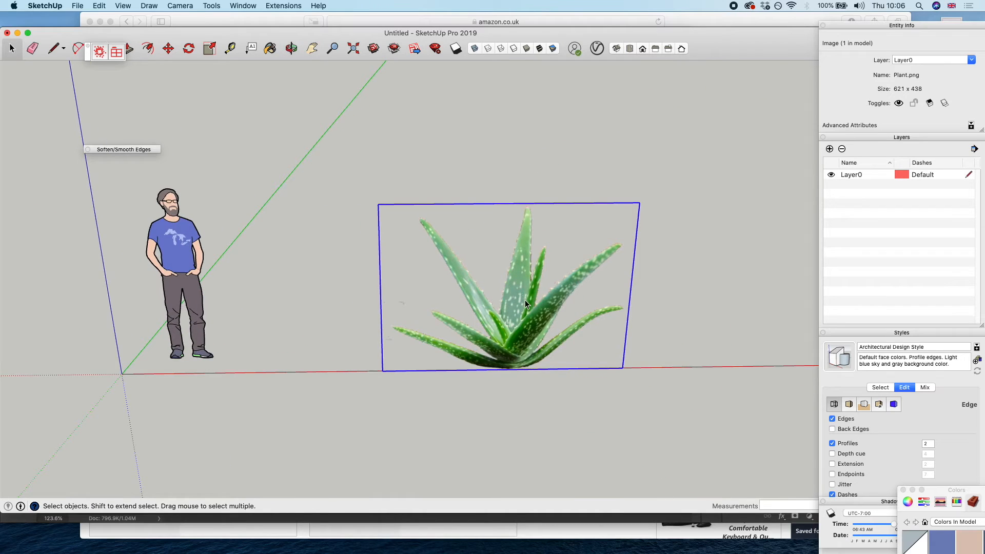
right_click(529, 271)
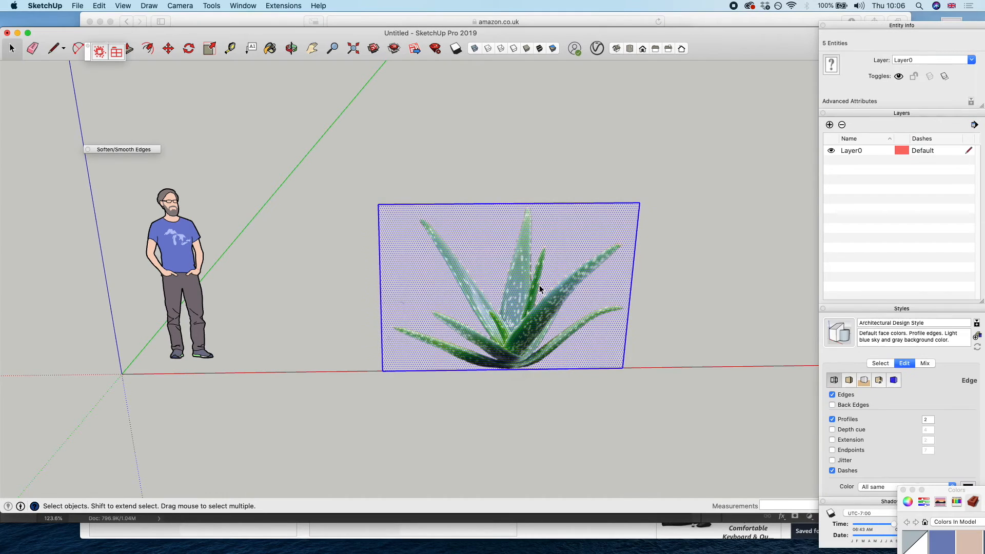
- Make the plant face a component with Always face camera on, Shadows face sun off, axes at the base centre
right_click(539, 289)
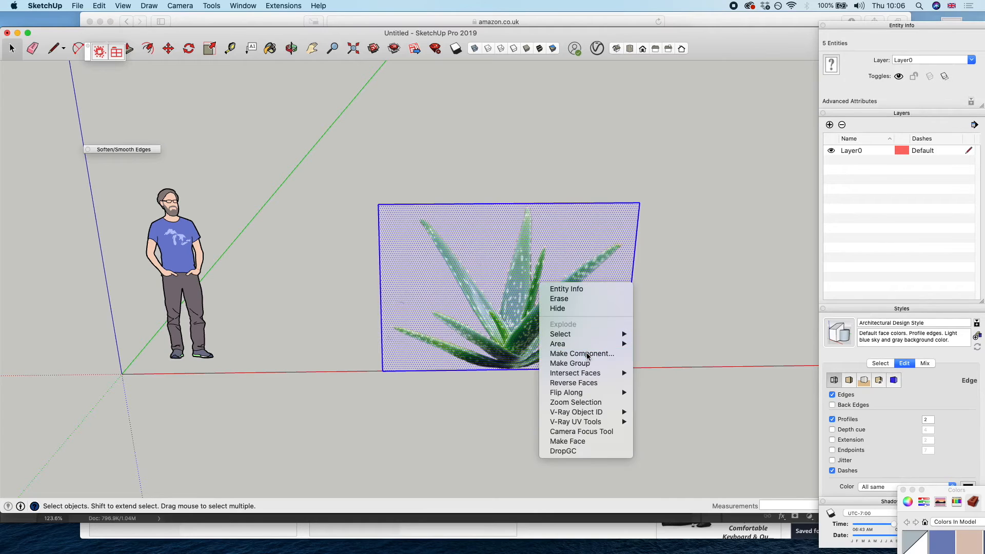
left_click(580, 353)
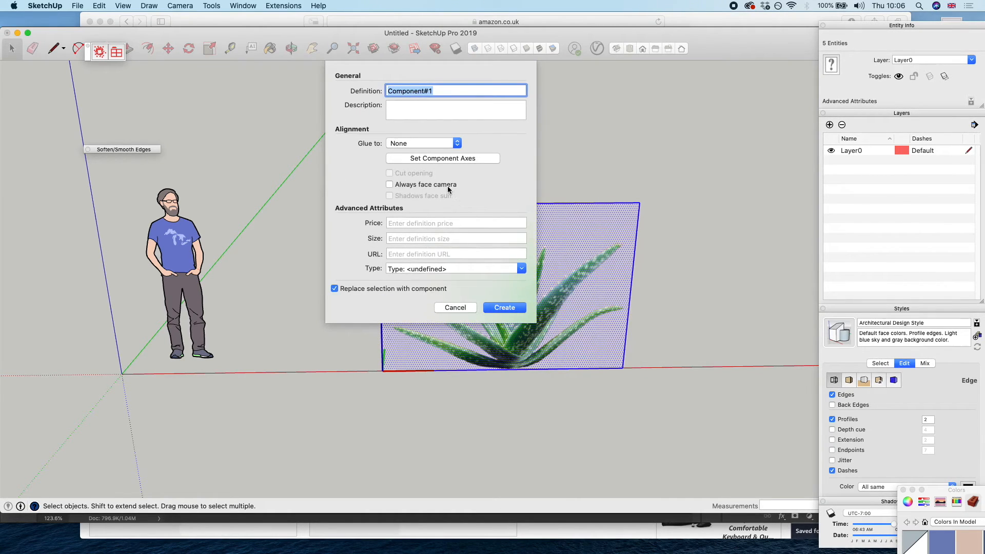
left_click(389, 184)
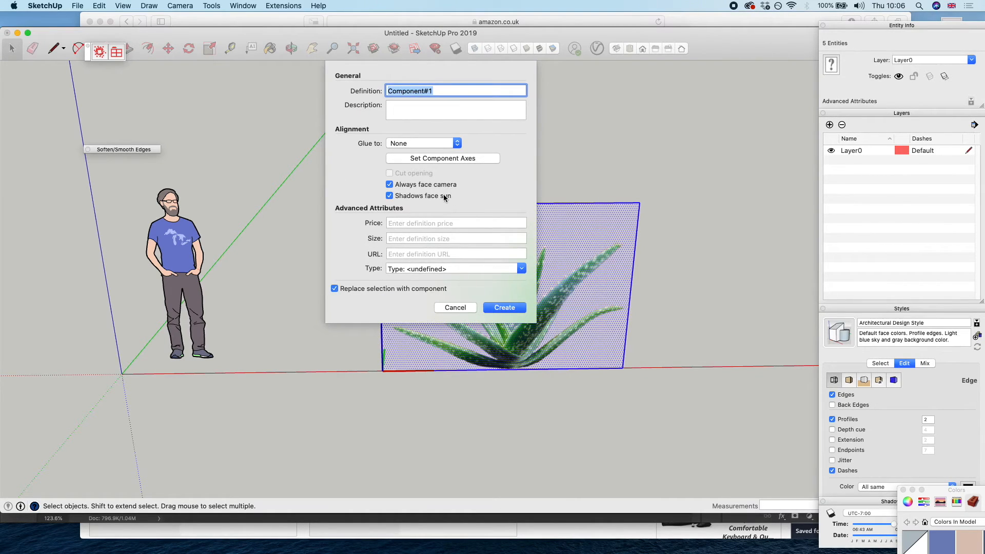
left_click(390, 196)
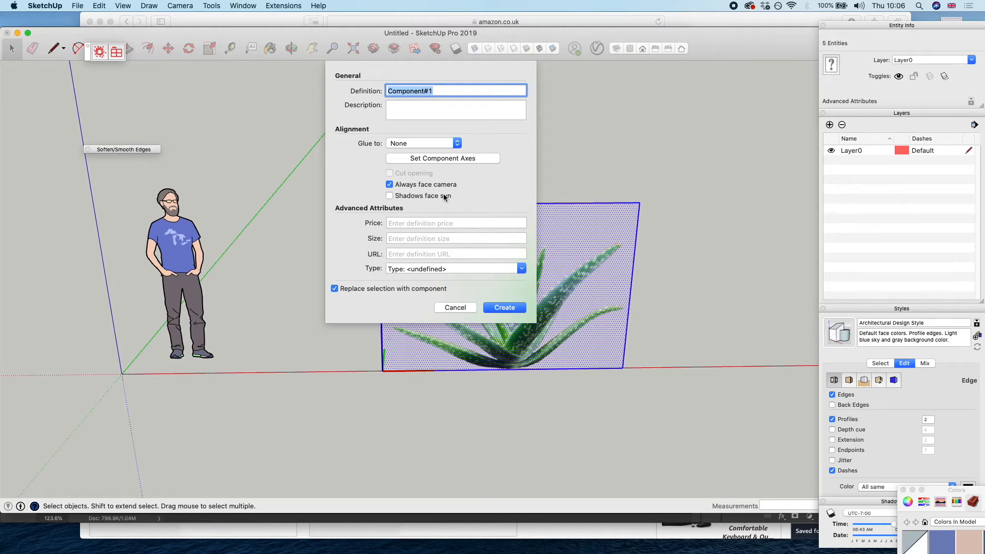
mouse_move(491, 164)
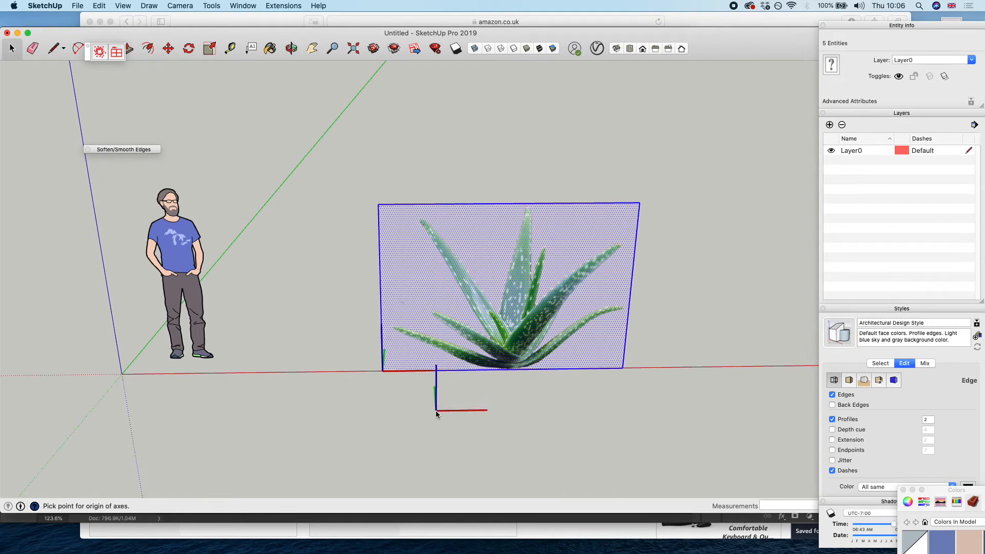
mouse_move(512, 369)
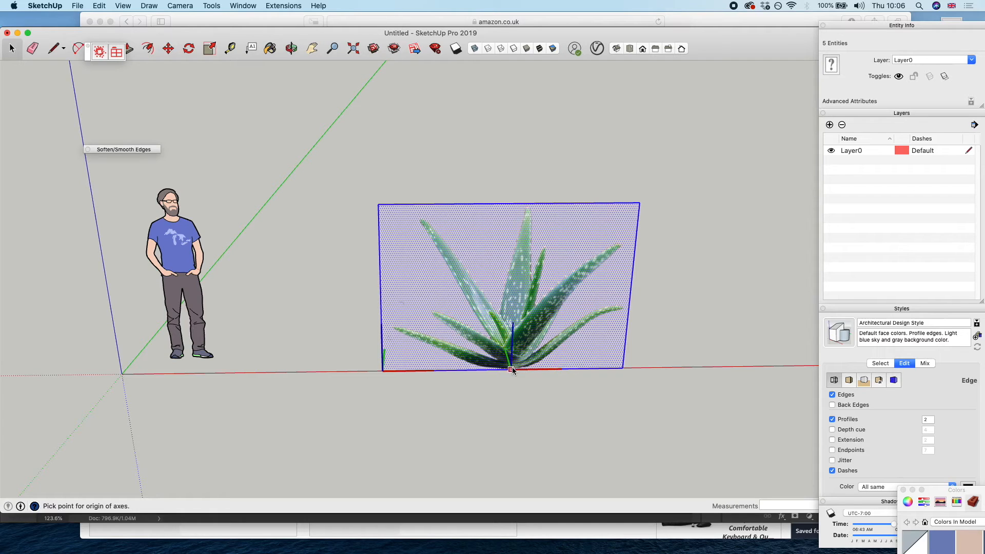
left_click(513, 369)
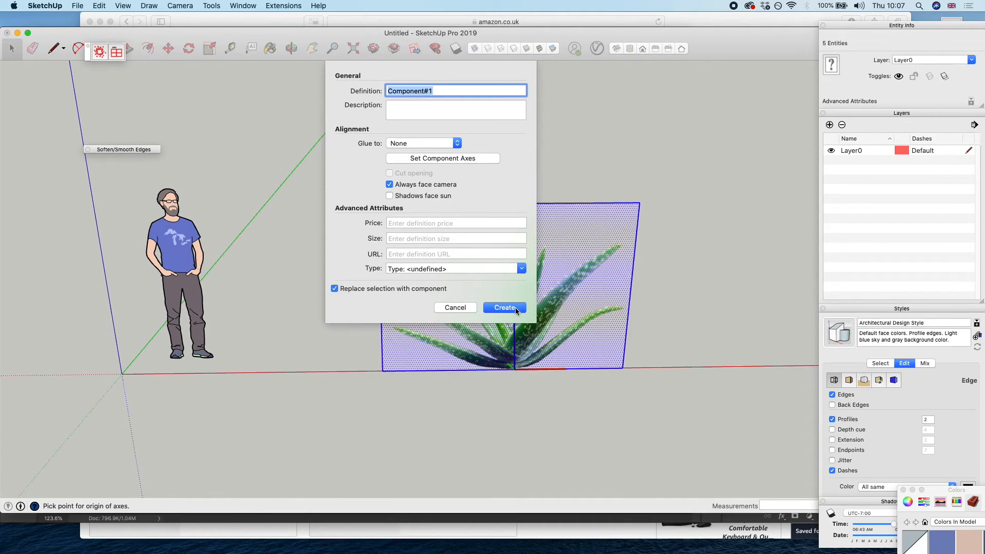
left_click(504, 307)
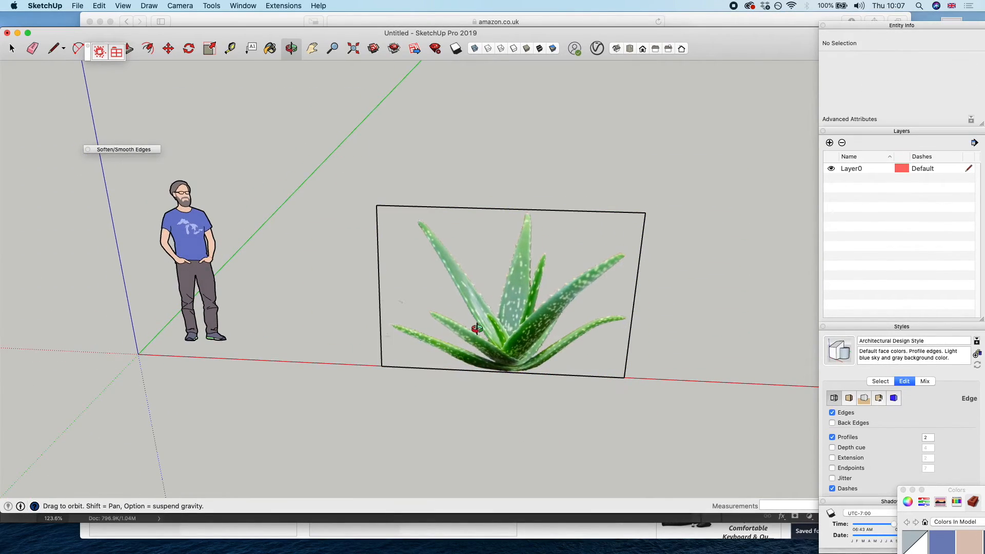
- Recreate the plant component with Always face camera and Shadows face sun so it casts a shadow
right_click(474, 329)
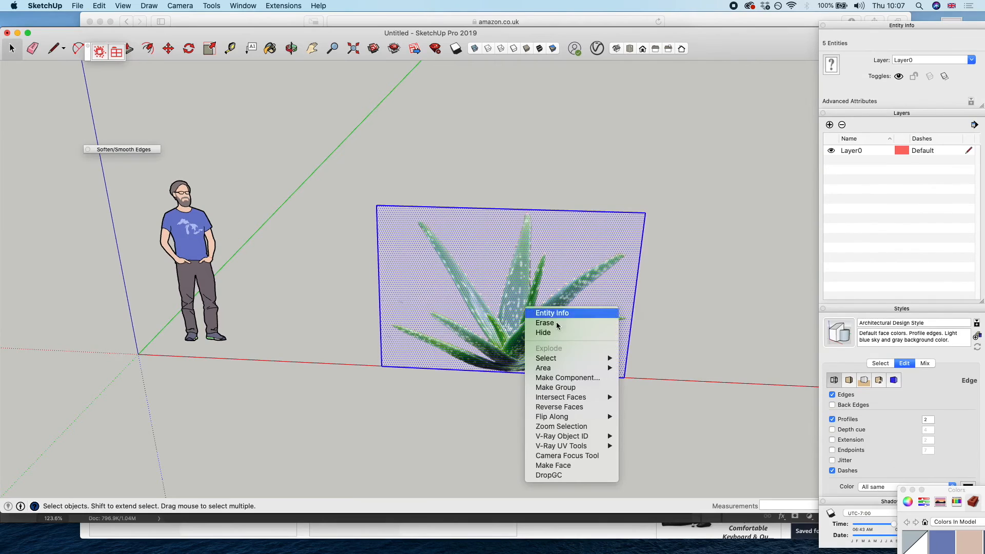
left_click(567, 377)
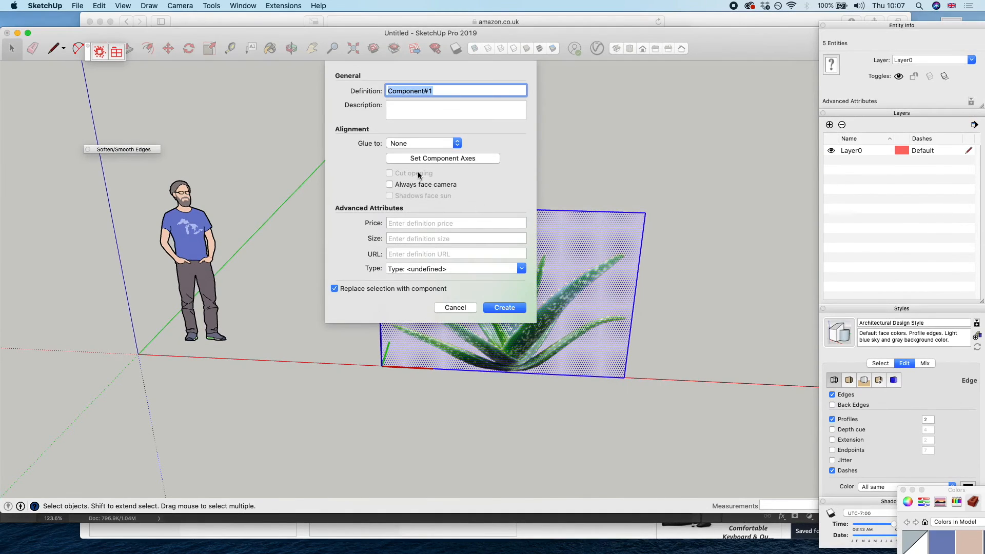
left_click(502, 306)
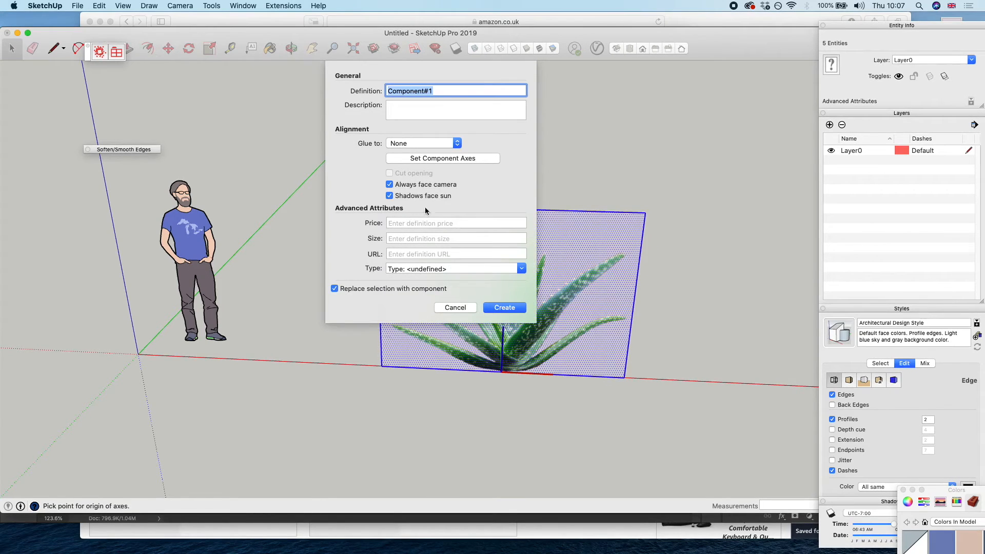
left_click(502, 306)
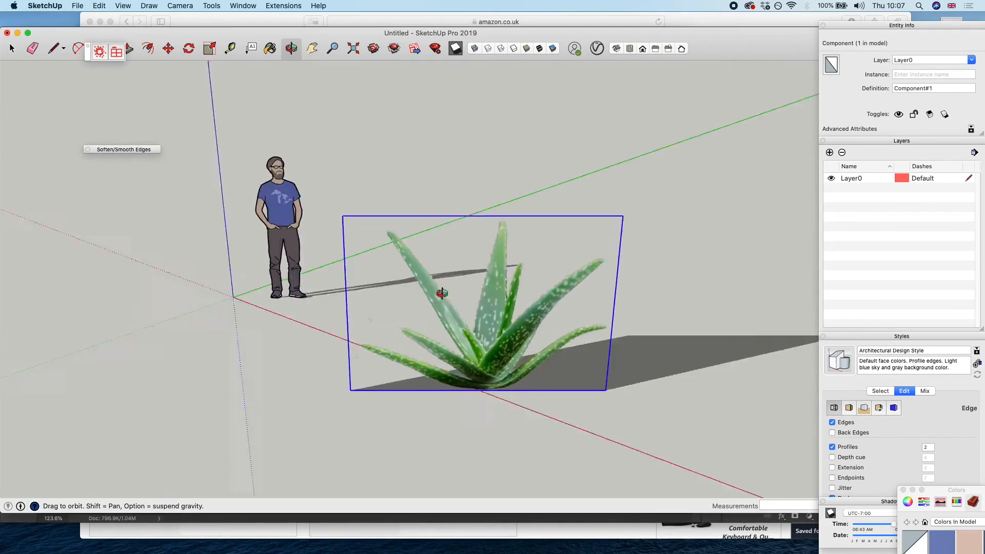
- Face the plant front-on, enter the component for editing and bring up the Line tool's drawing variants
left_click_drag(441, 293, 726, 306)
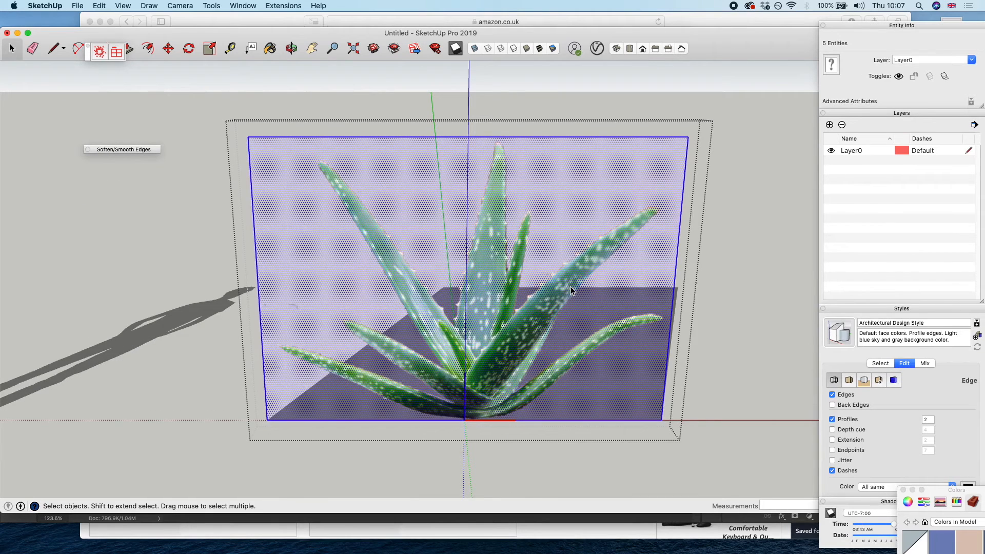
left_click(54, 48)
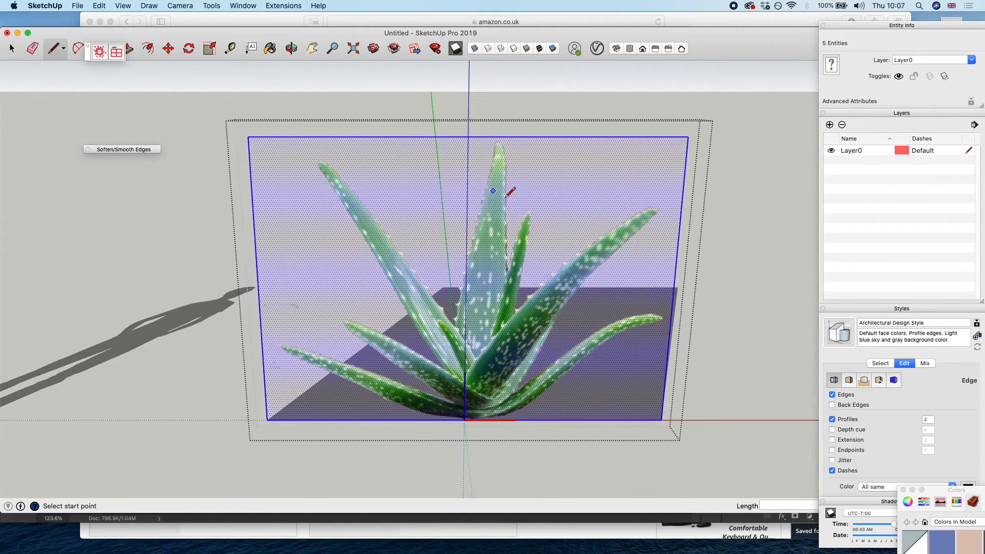
left_click(491, 190)
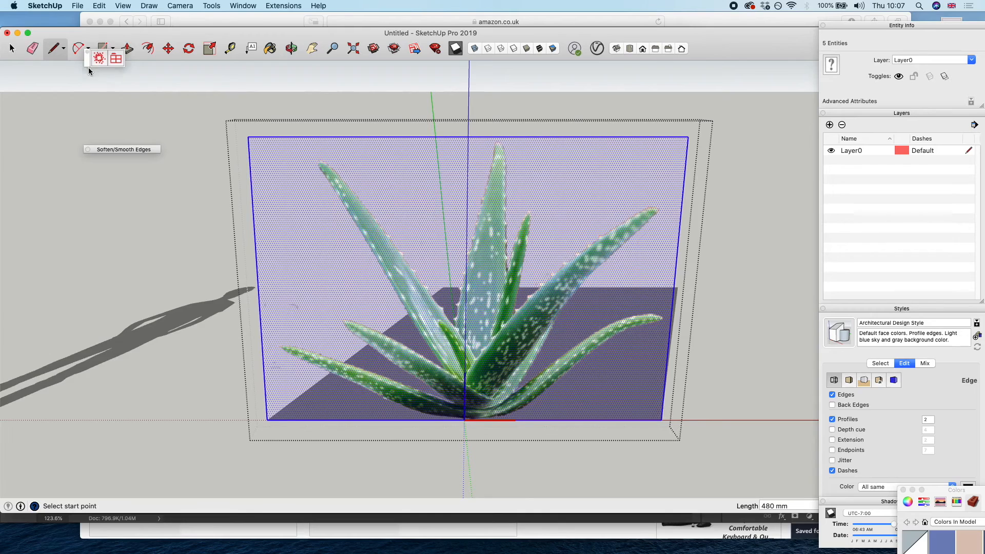
left_click(54, 48)
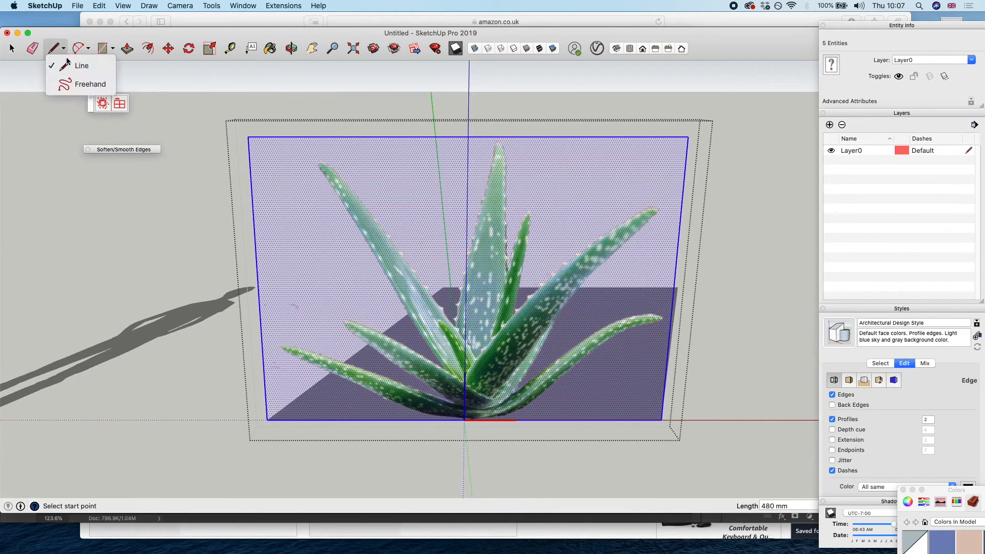
- Switch to the Freehand tool to trace the aloe's outline
left_click(90, 83)
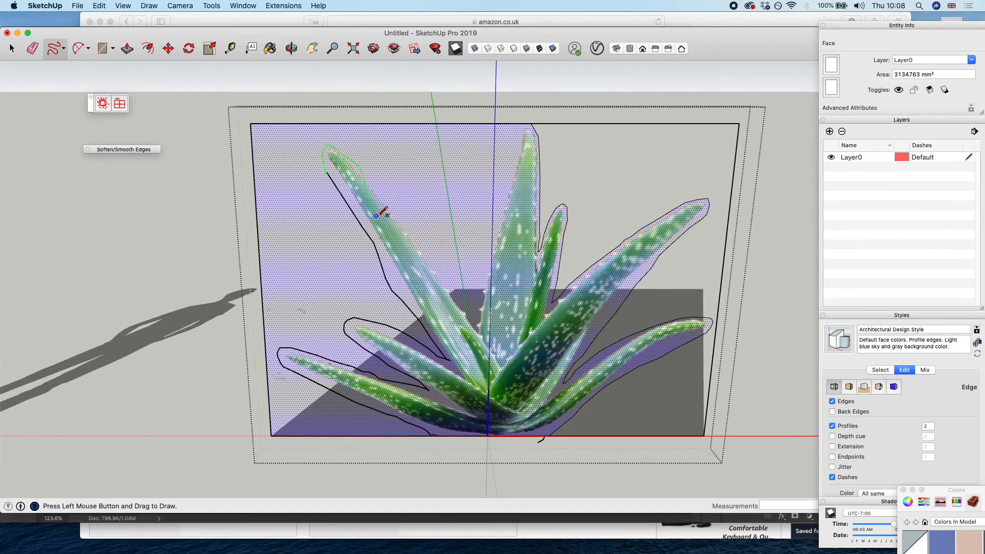
mouse_move(470, 308)
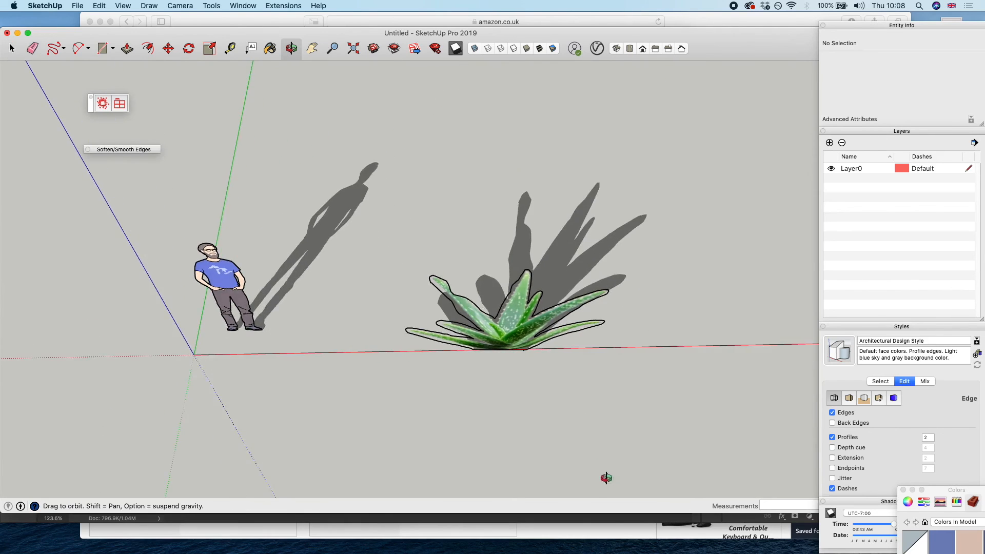
left_click_drag(607, 477, 623, 243)
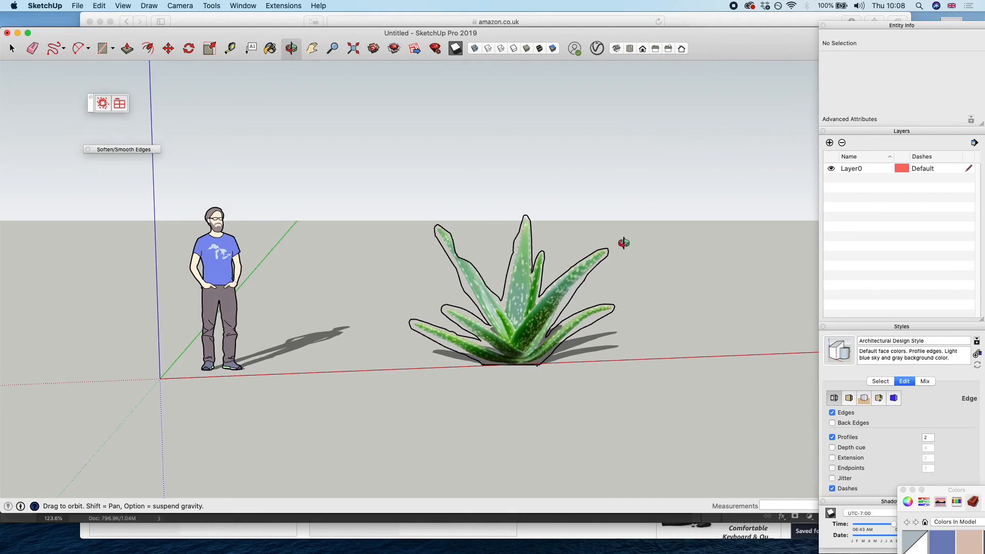
left_click_drag(622, 243, 508, 319)
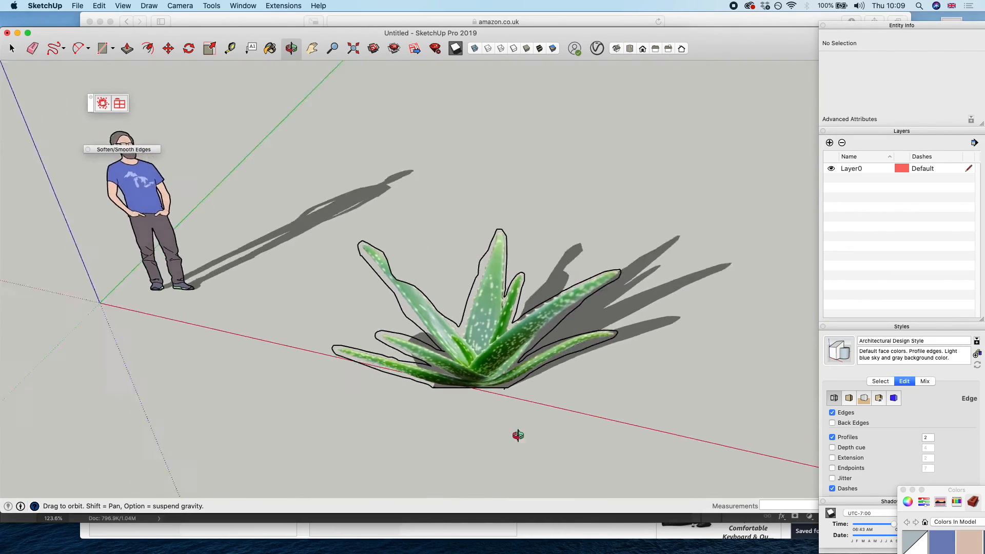
left_click_drag(518, 434, 601, 281)
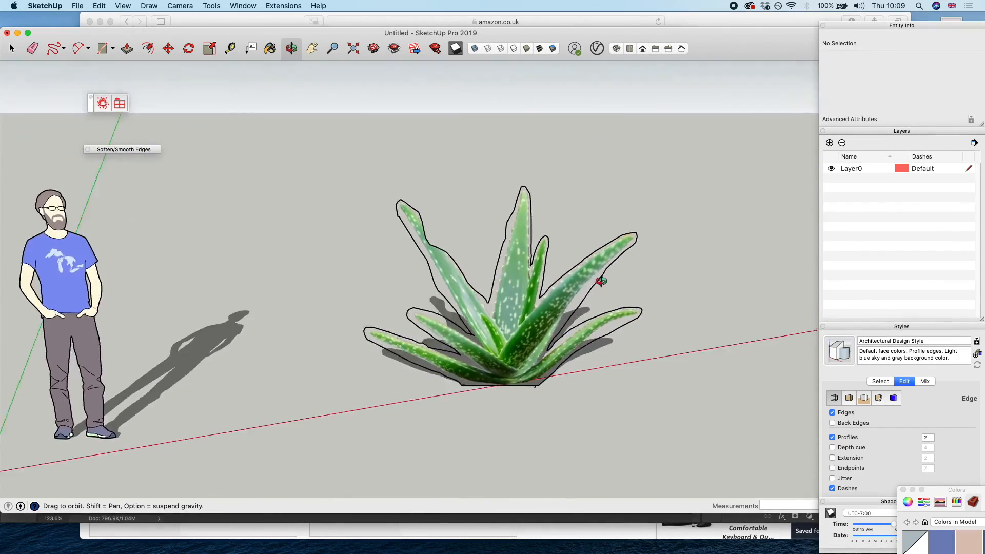